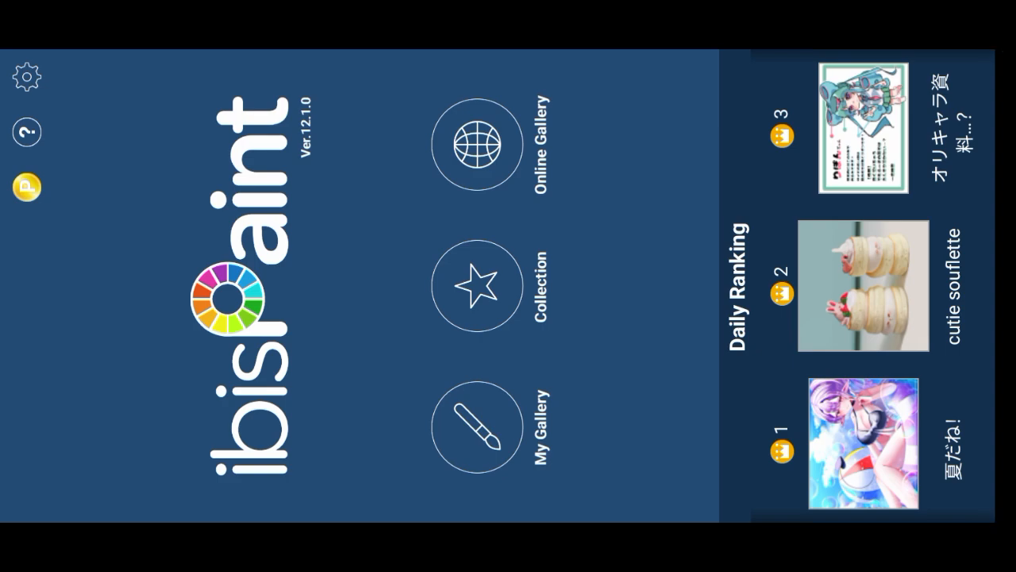
Step: Create a new canvas from My Gallery at a chosen canvas size
scroll(down, 3)
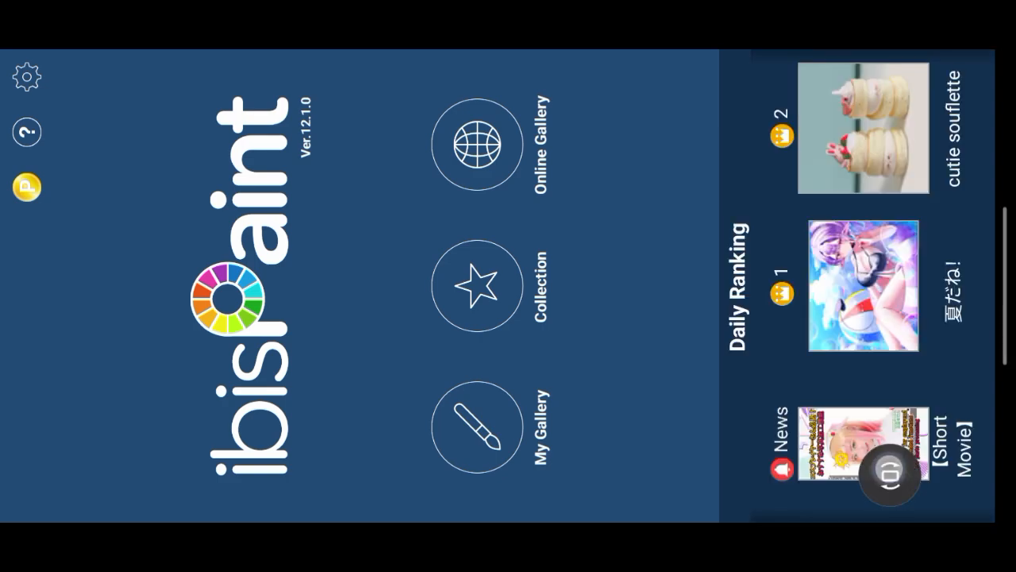
click(477, 427)
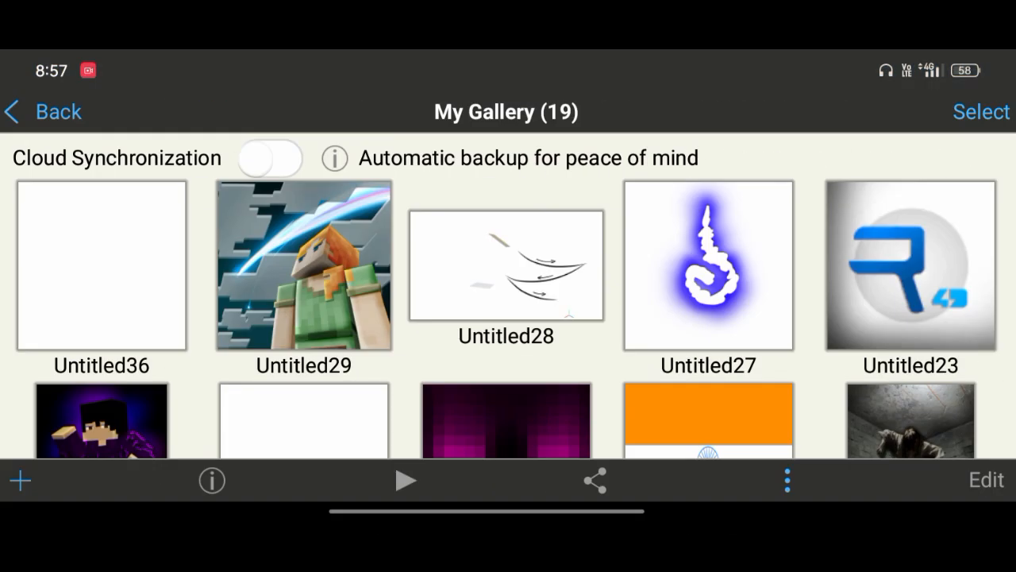
click(20, 481)
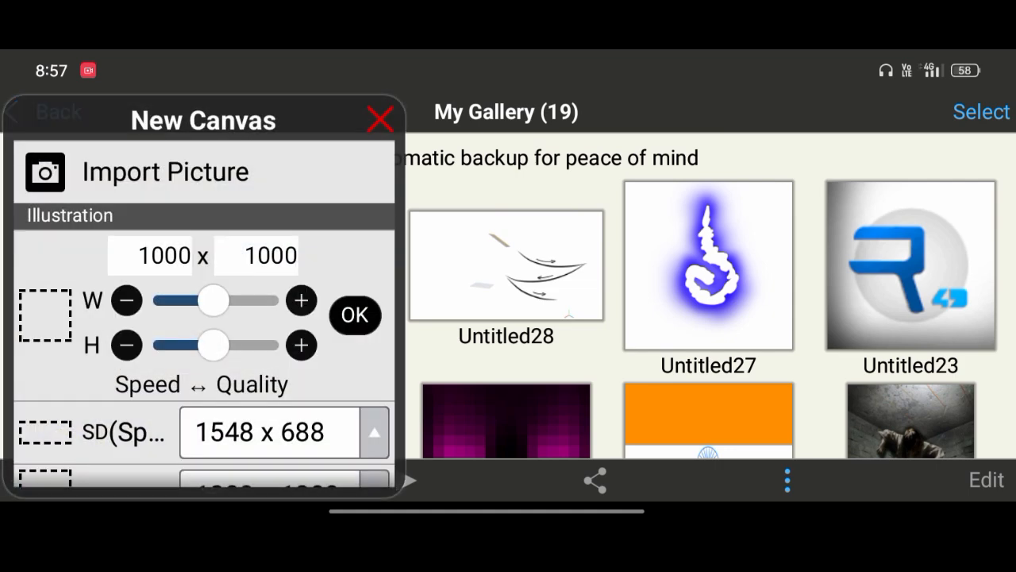
scroll(down, 3)
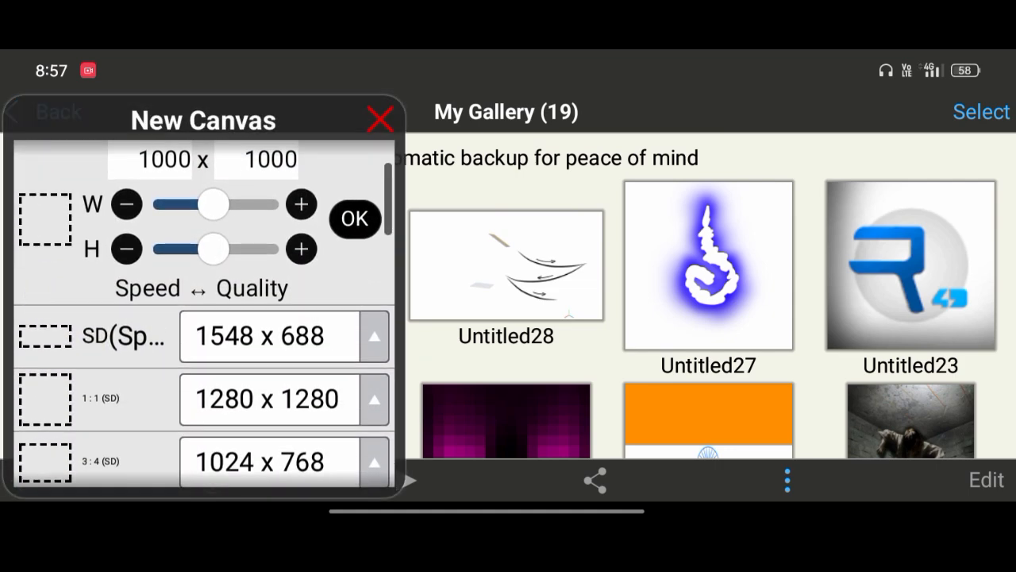
click(354, 219)
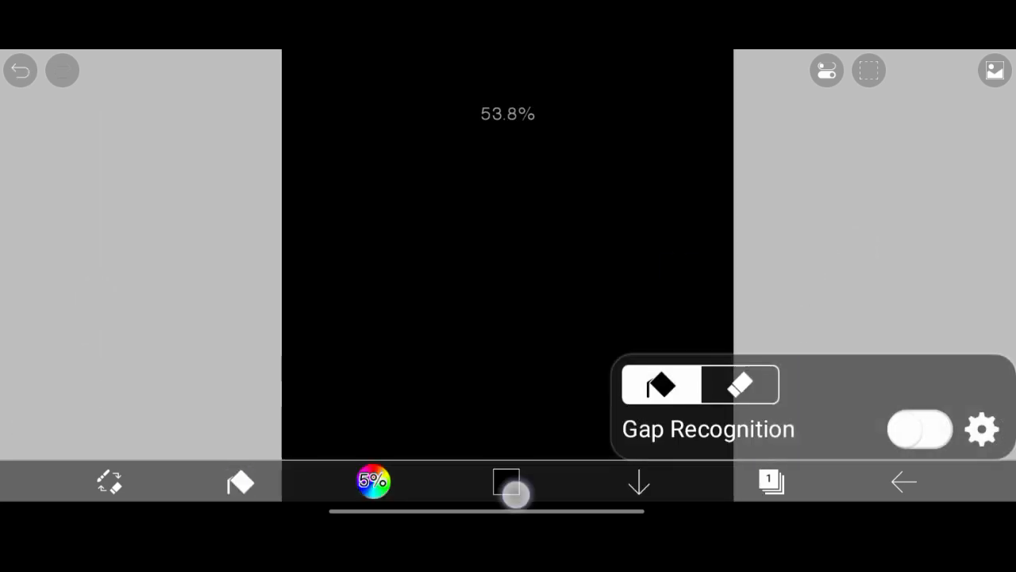
Step: Open the Layers panel and add an empty layer above the black background
click(372, 480)
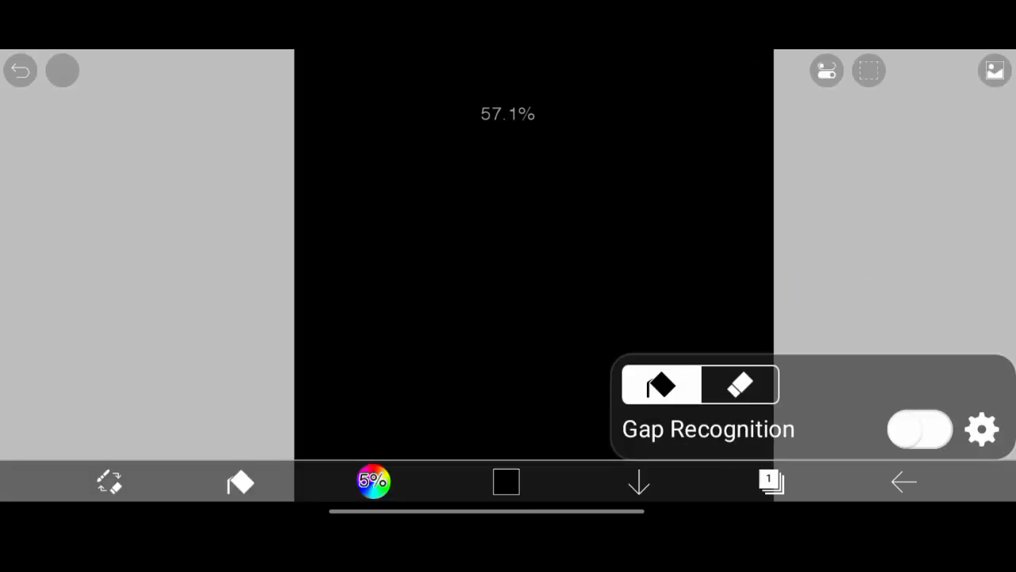
click(769, 483)
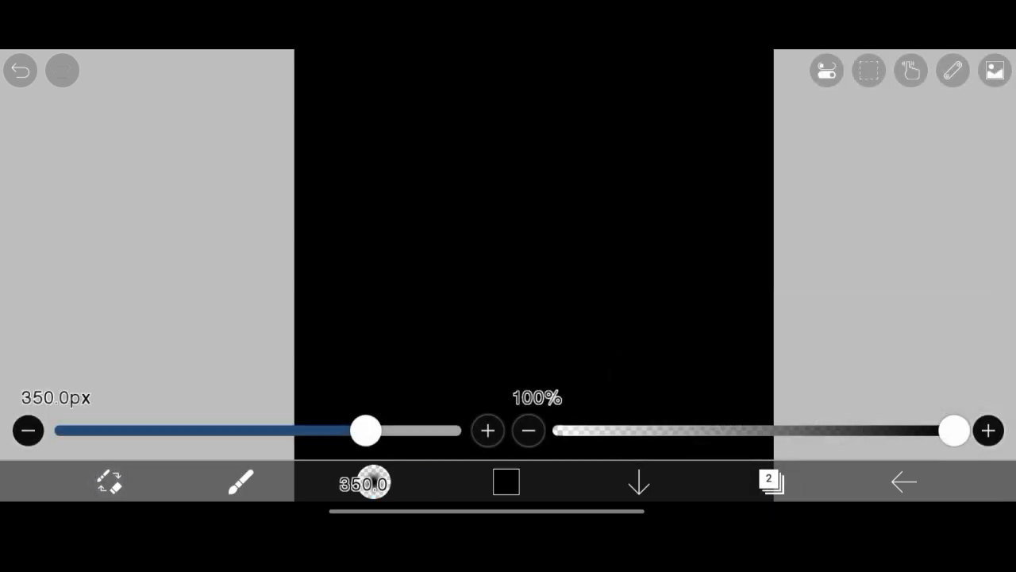
Step: Paint soft white 551 px mist strokes across the middle, redoing one stroke
click(364, 487)
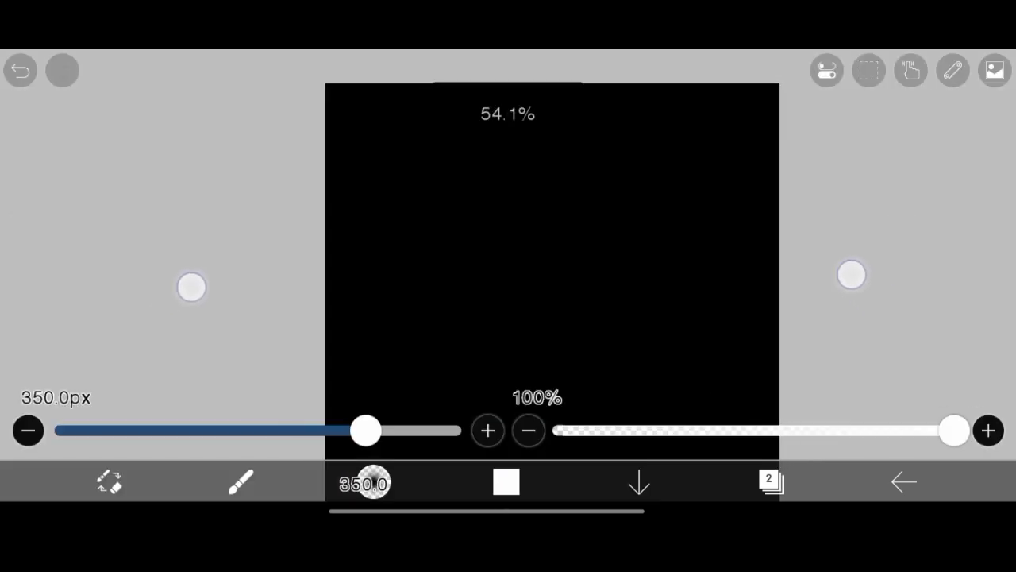
drag(366, 430, 413, 443)
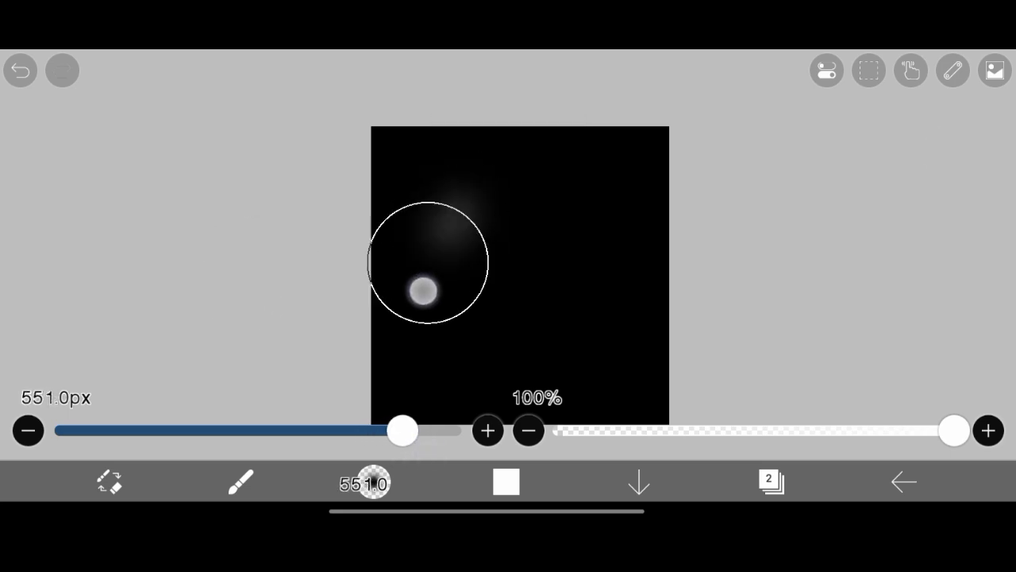
drag(421, 286, 623, 346)
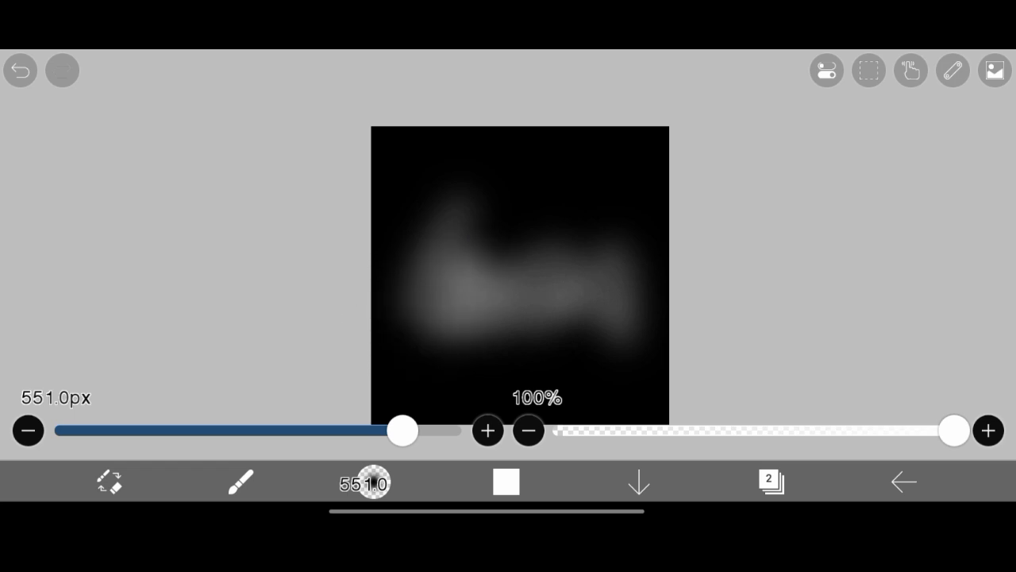
click(20, 70)
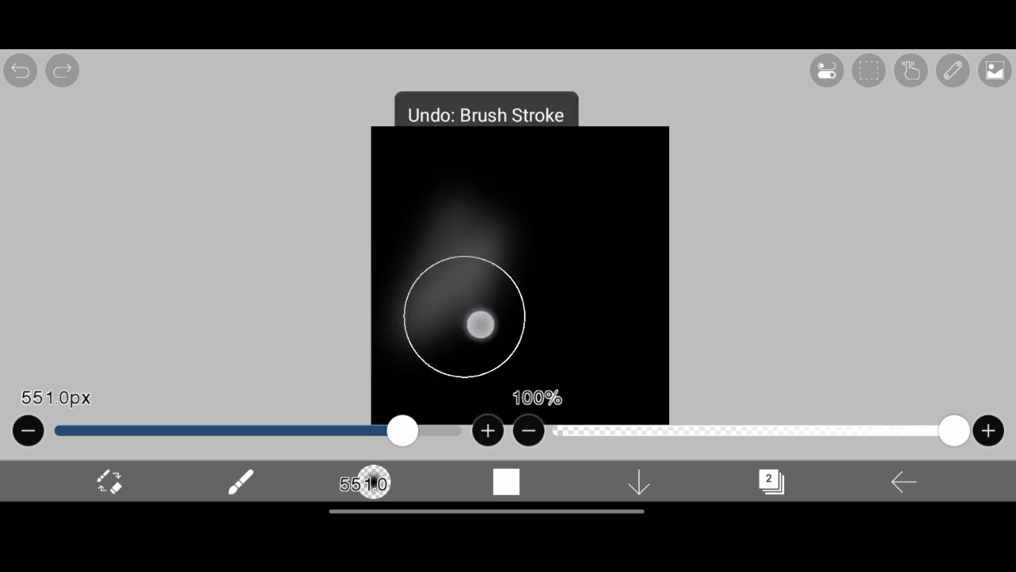
drag(464, 317, 627, 218)
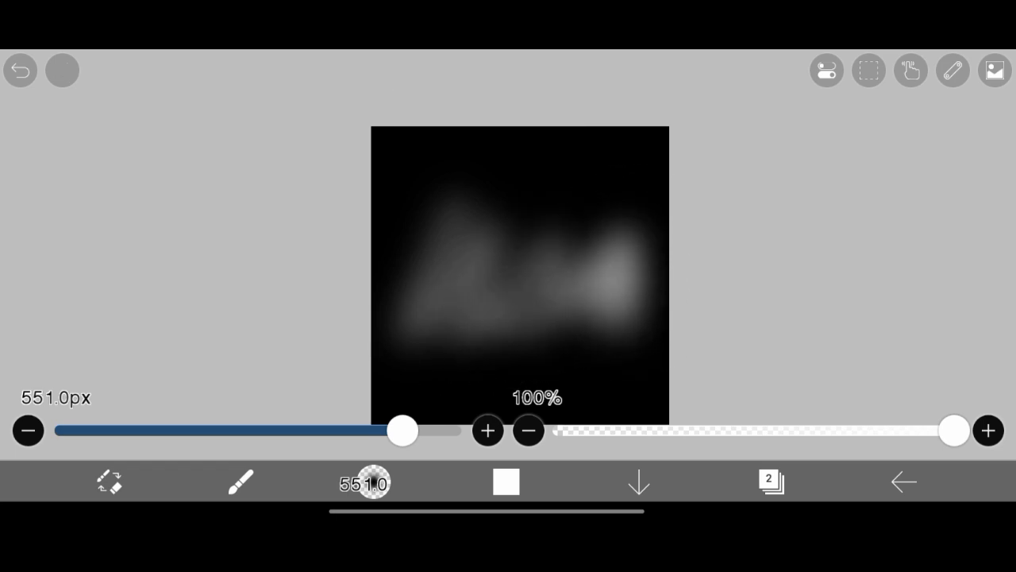
click(772, 481)
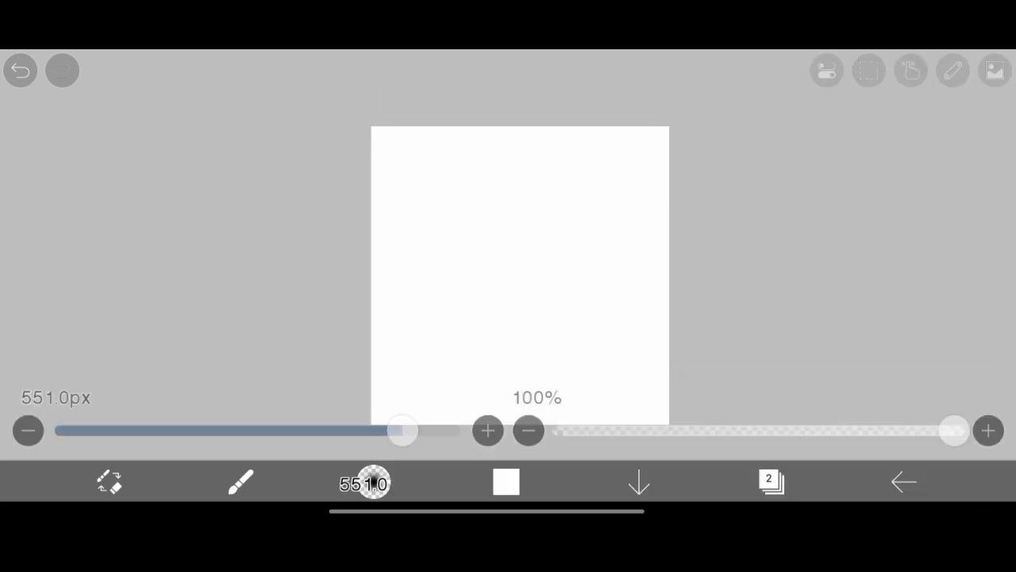
Step: Export the mist painting as a PNG with Transparent enabled
click(636, 482)
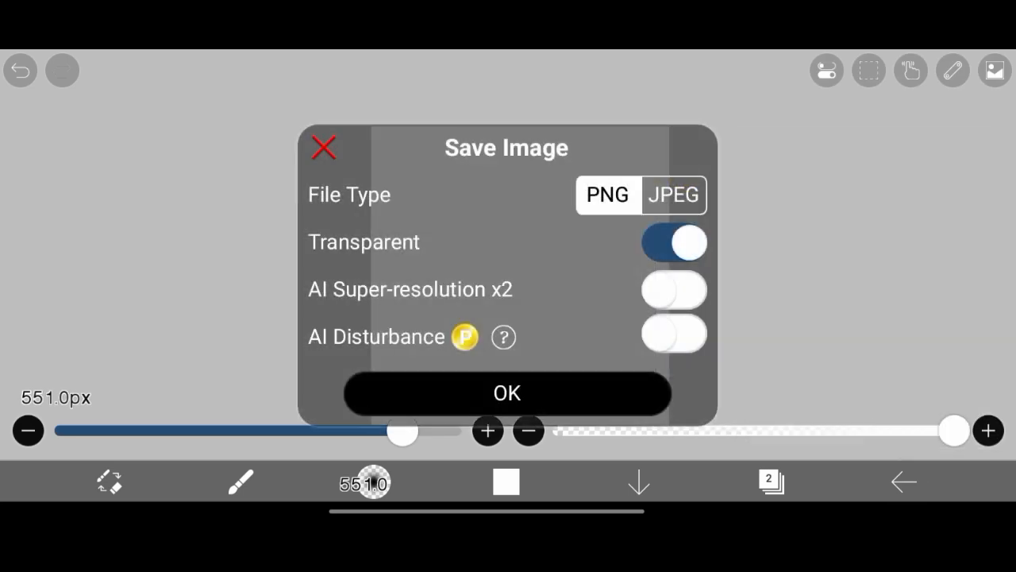
click(506, 393)
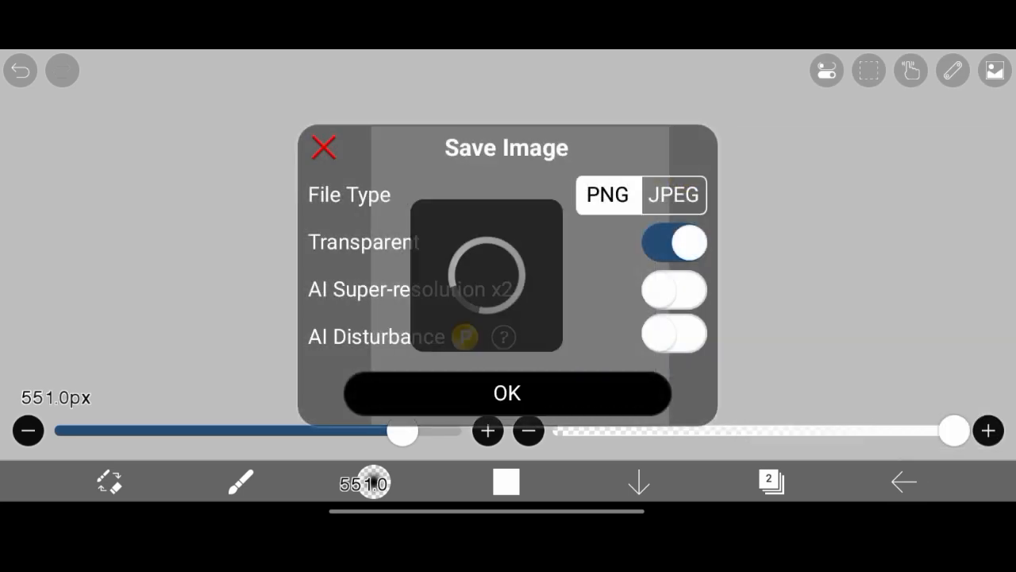
click(507, 394)
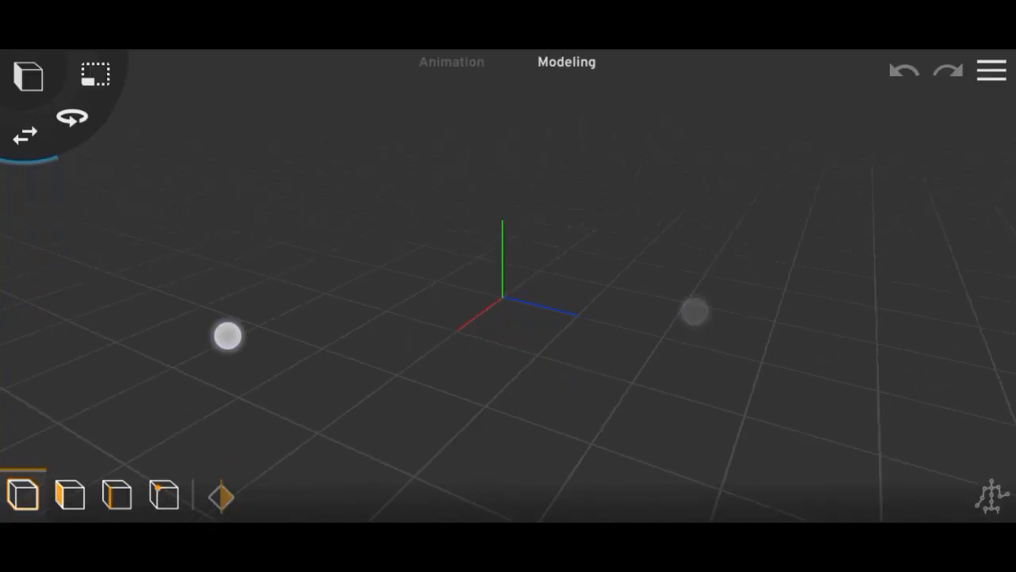
Step: Add a plane textured with the mist PNG and set its transparency to about 0.98
click(26, 73)
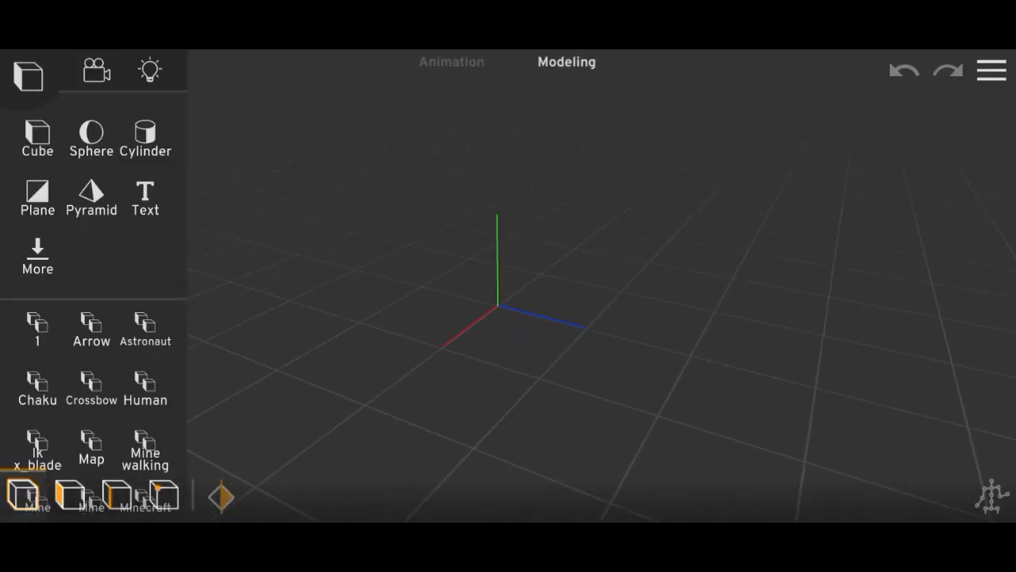
click(38, 194)
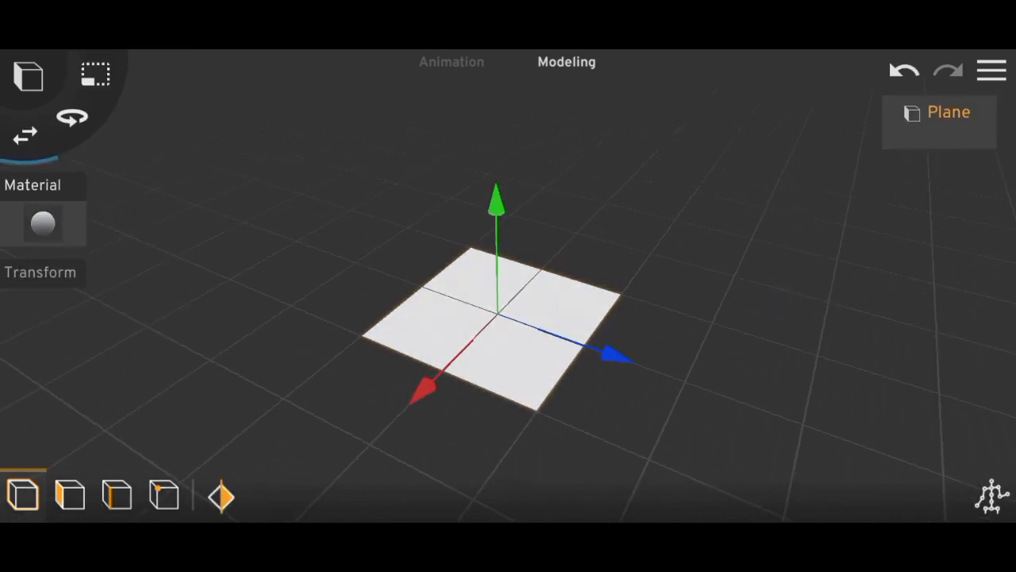
click(44, 225)
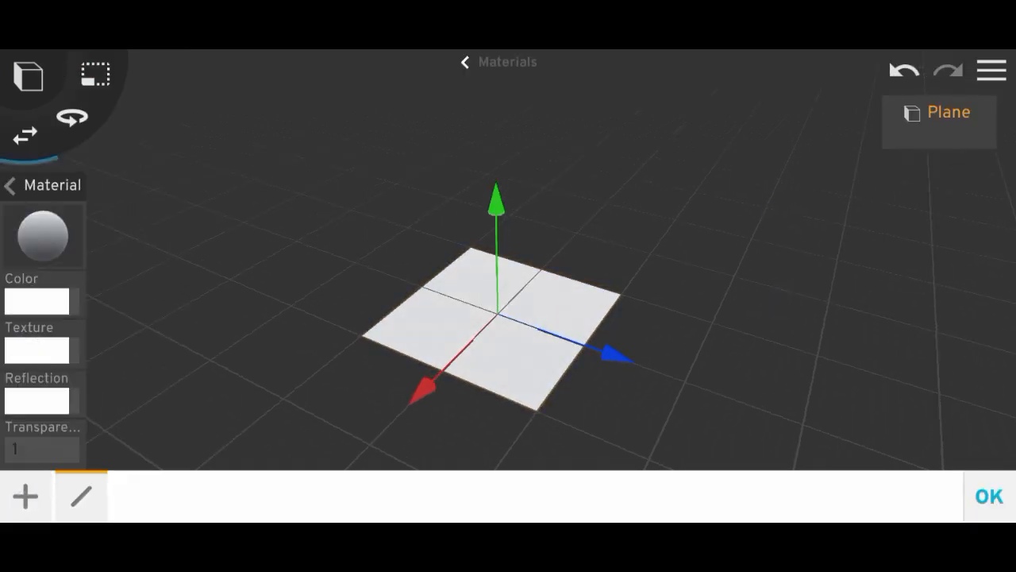
click(36, 349)
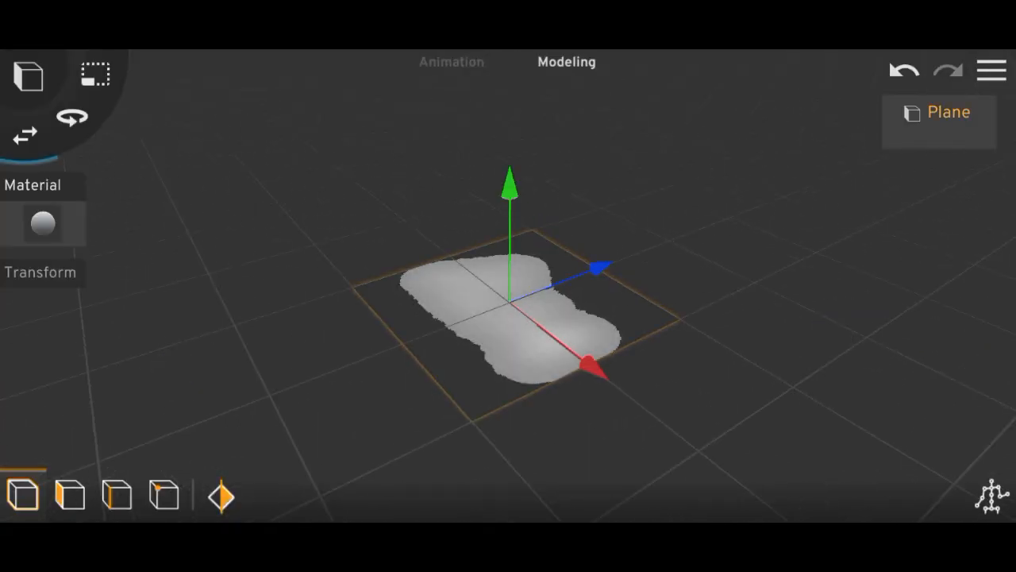
click(44, 225)
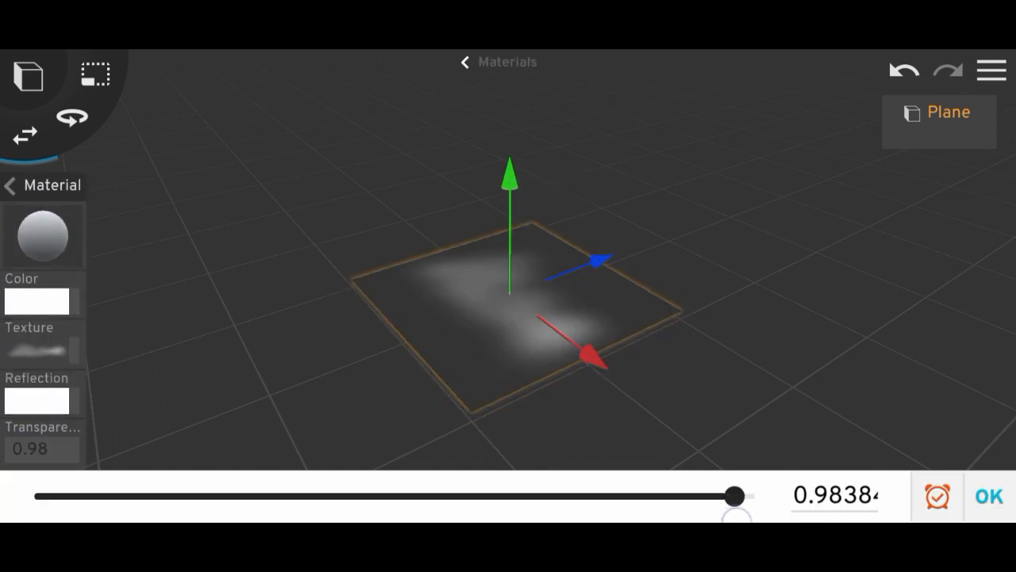
drag(734, 496, 709, 495)
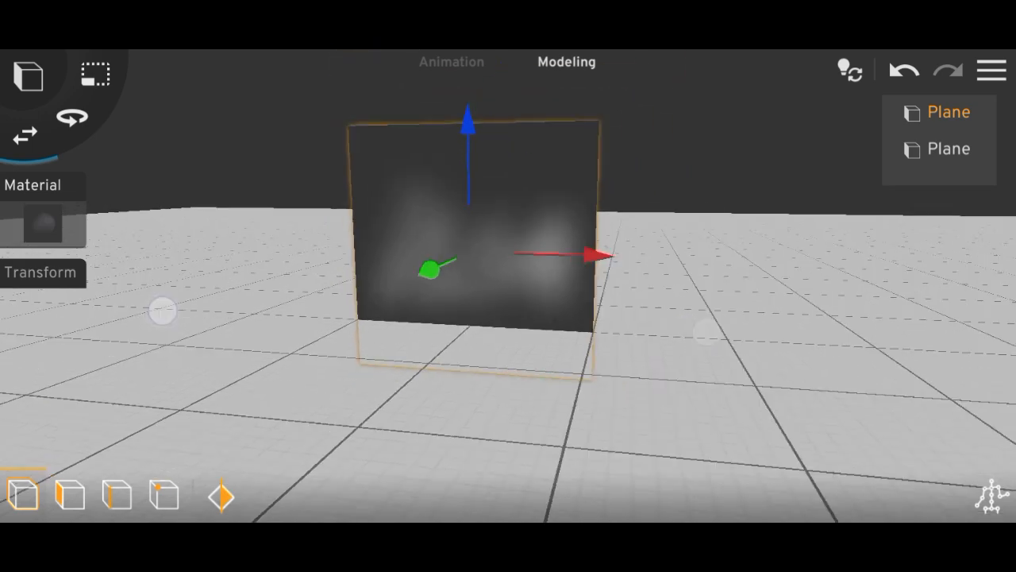
Step: Close the render dialog and confirm a white point light at intensity 0.5
click(221, 497)
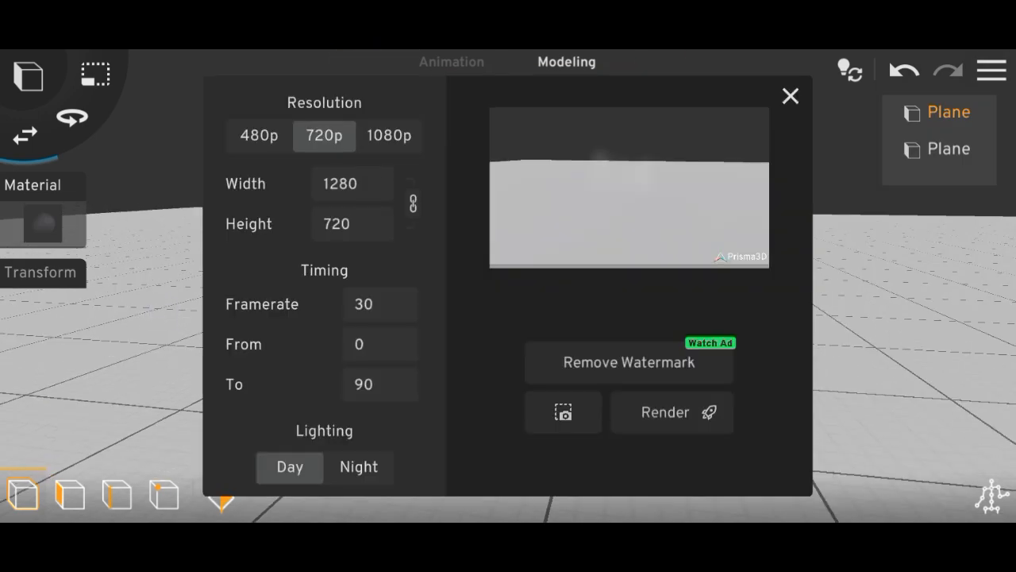
click(790, 96)
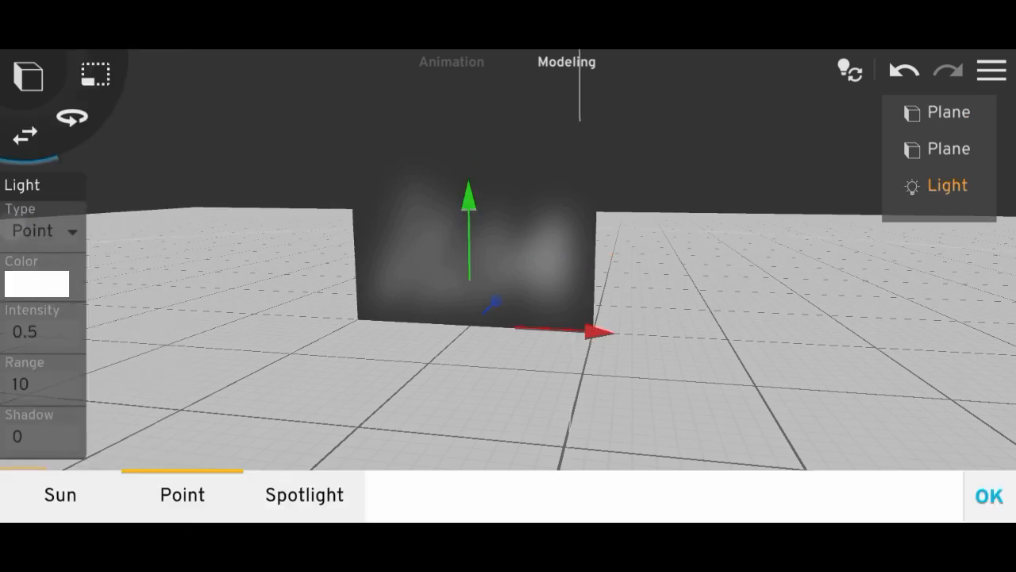
click(58, 494)
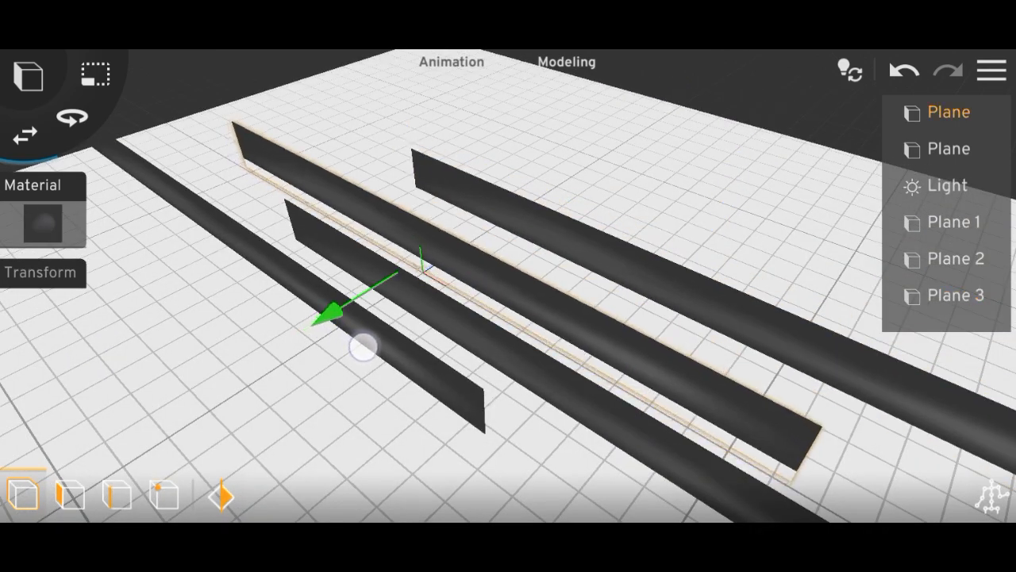
Step: Group the selected long mist planes and add Plane 5 to the group
click(954, 295)
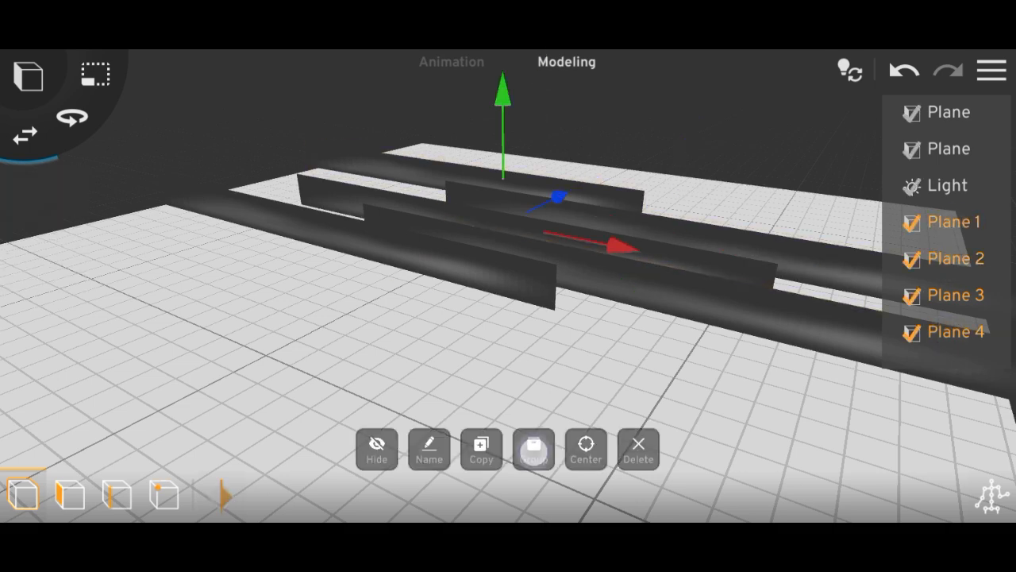
click(533, 448)
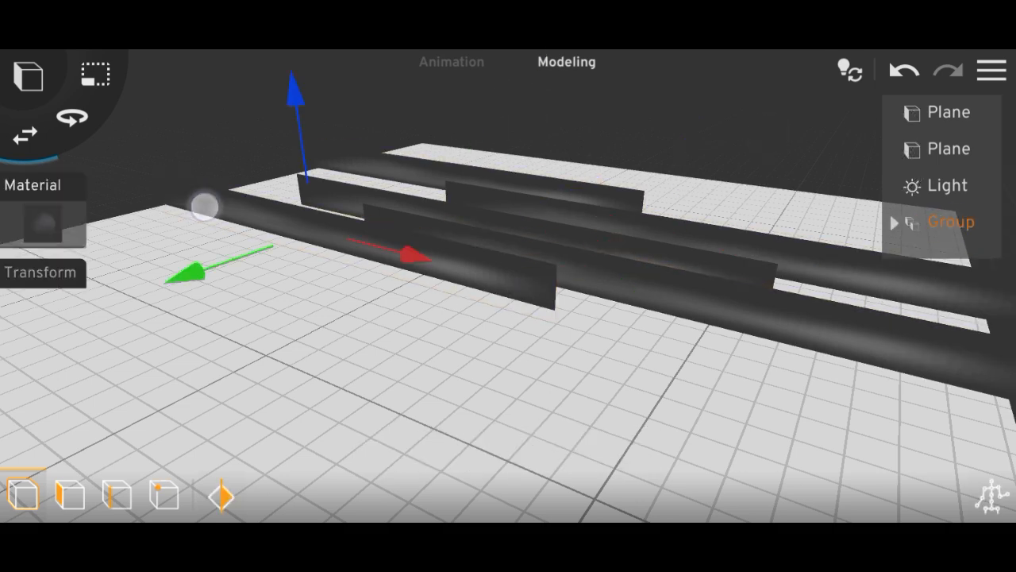
click(896, 222)
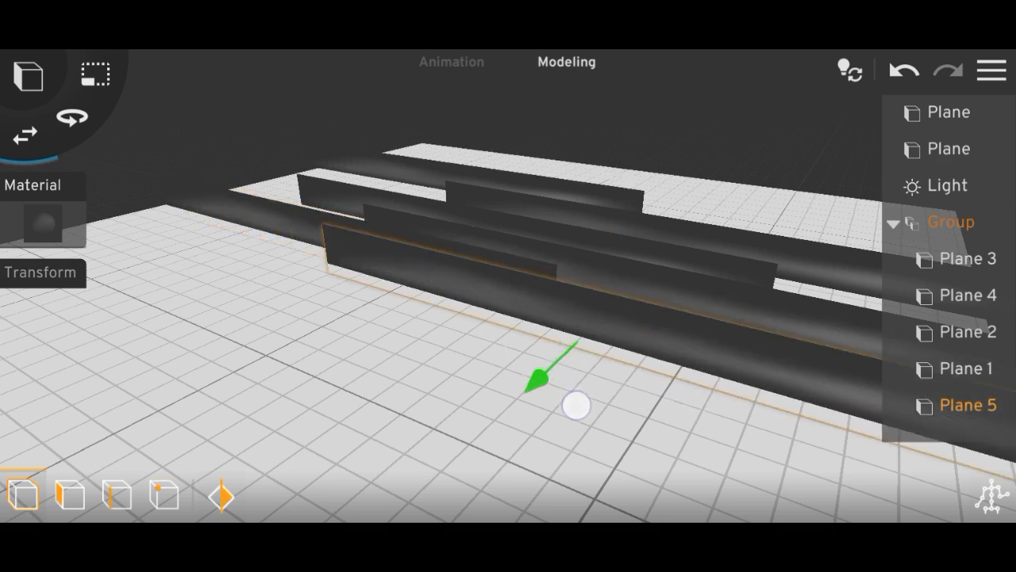
click(967, 369)
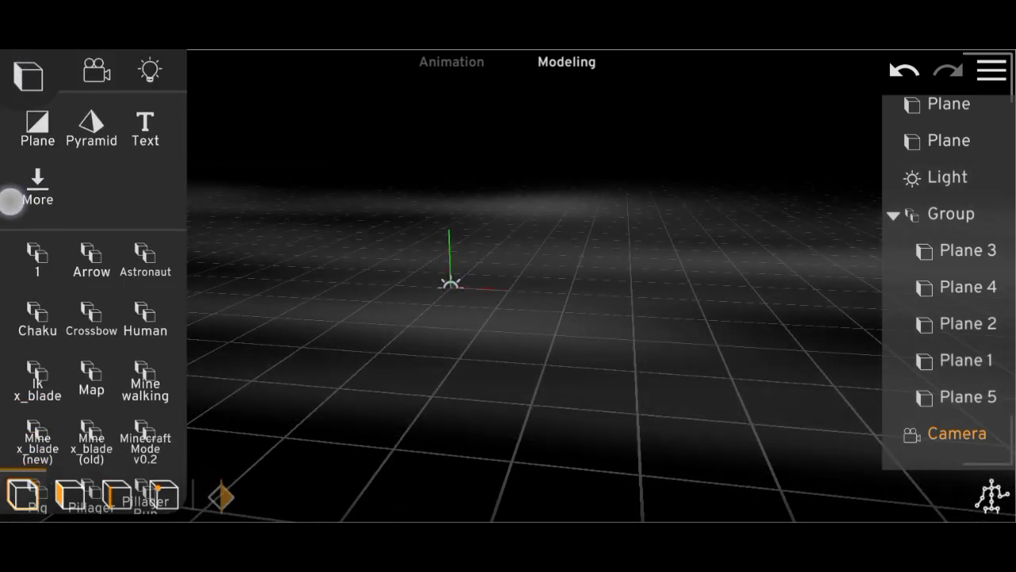
Step: Place the Astronaut model among the dark mist planes
scroll(down, 3)
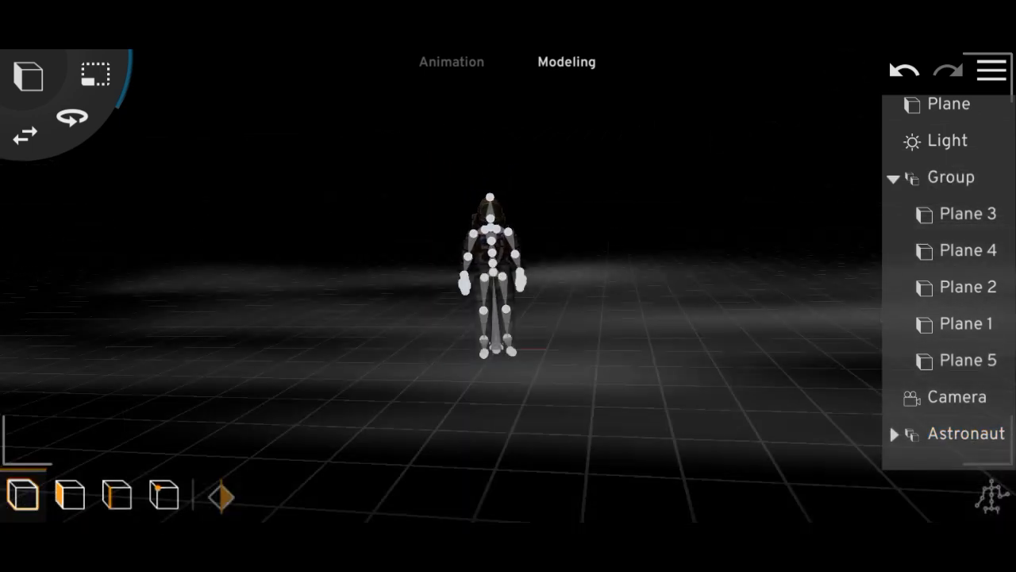
click(965, 212)
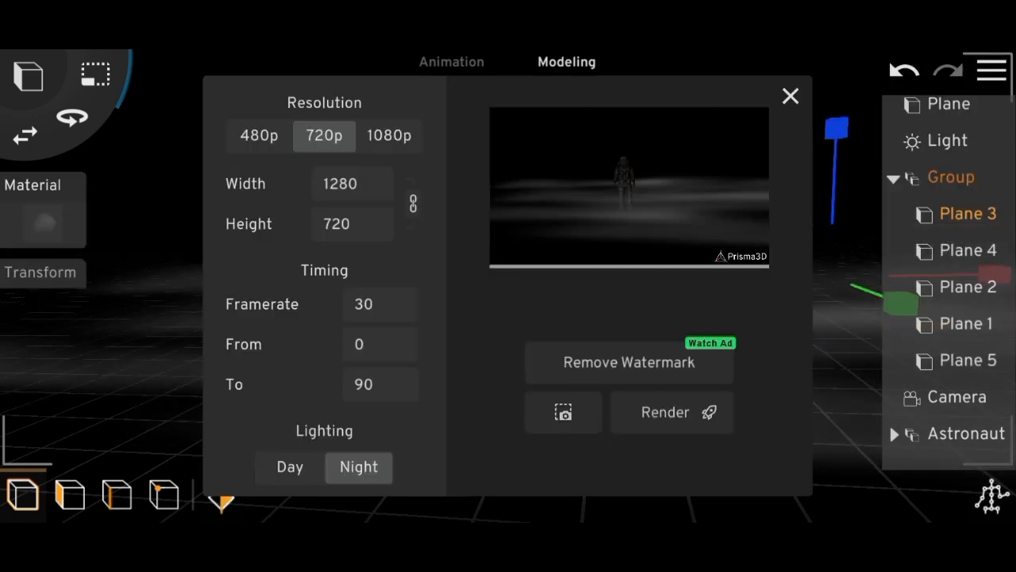
Step: Close the render preview and copy the selected mist plane group
click(790, 95)
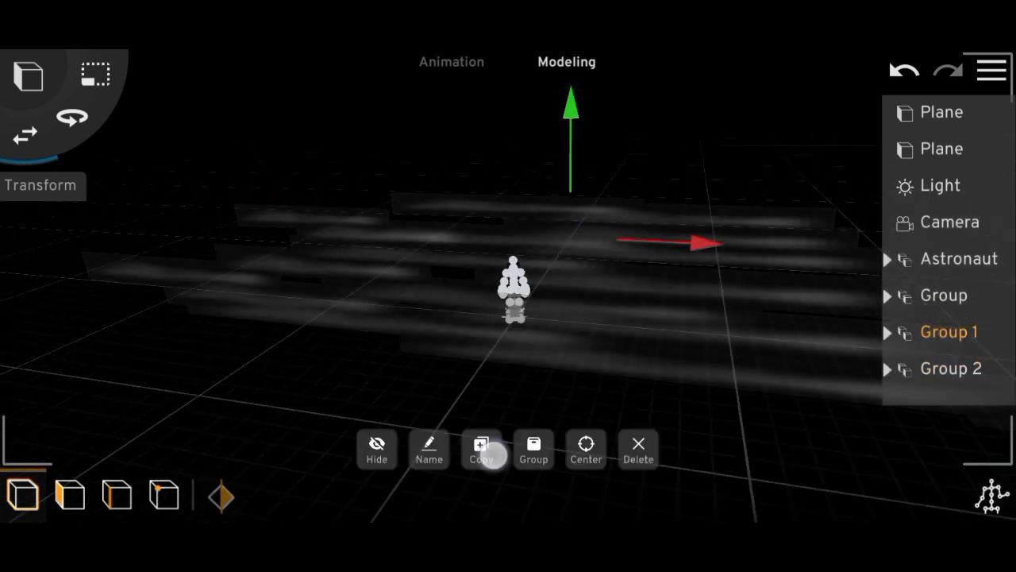
click(481, 458)
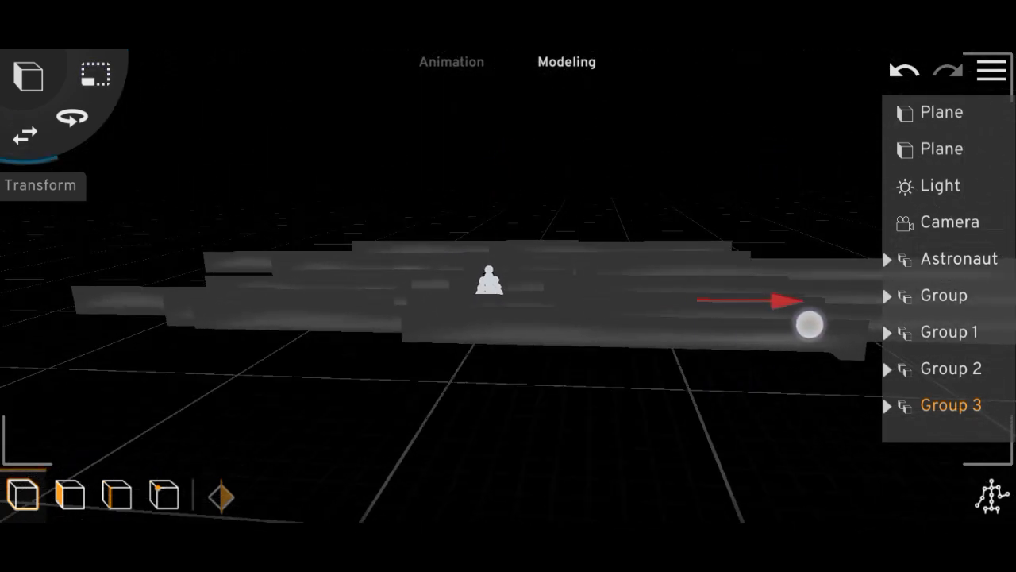
Step: Switch to Animation mode and scrub the timeline to around frame 300
click(451, 62)
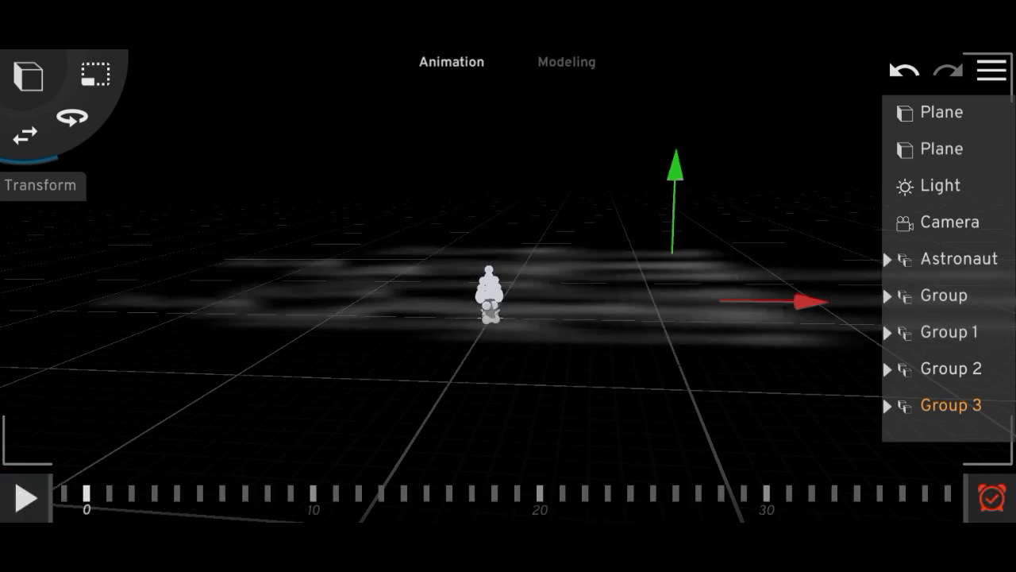
drag(87, 499, 297, 499)
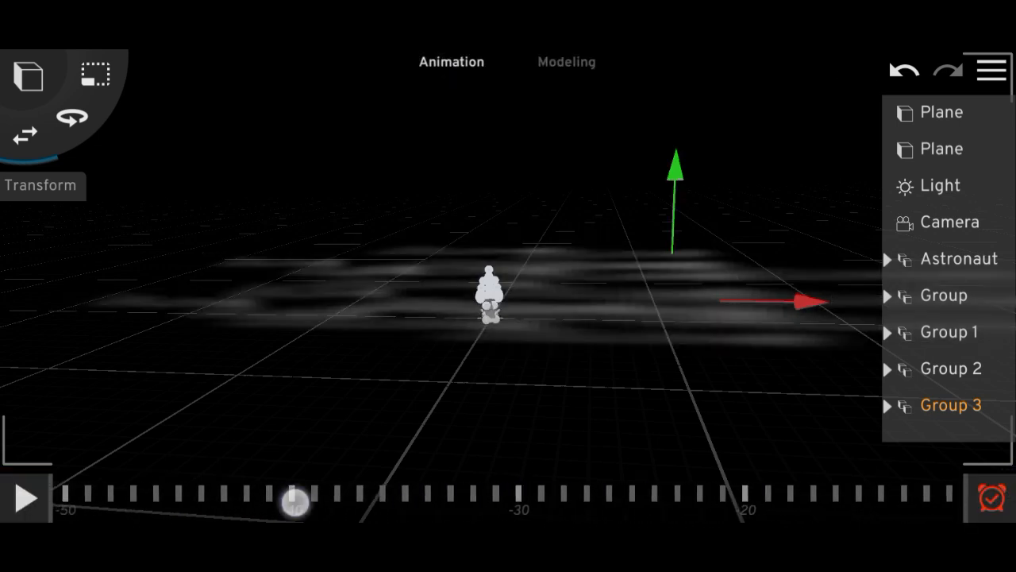
drag(294, 500, 71, 500)
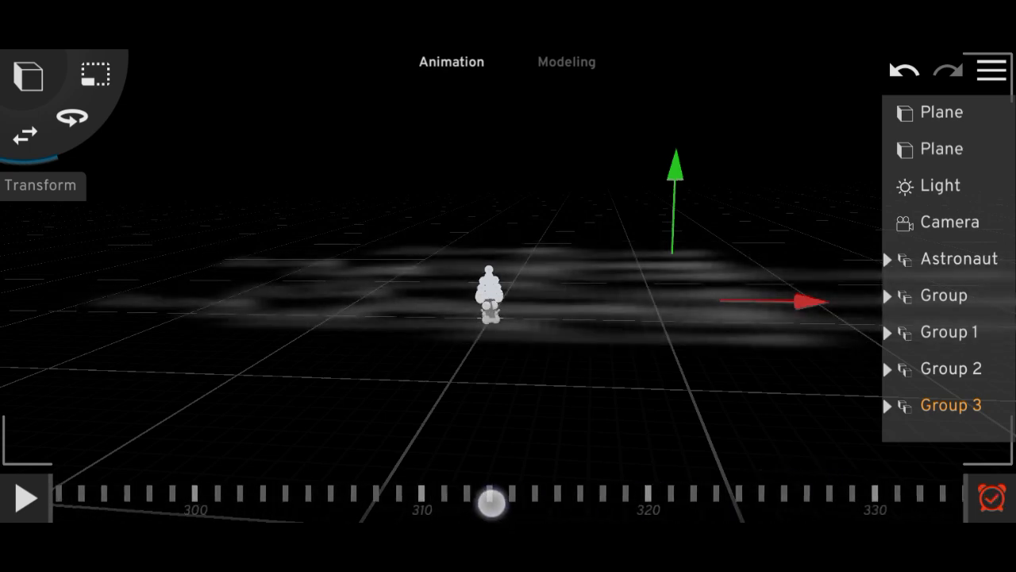
drag(488, 499, 639, 512)
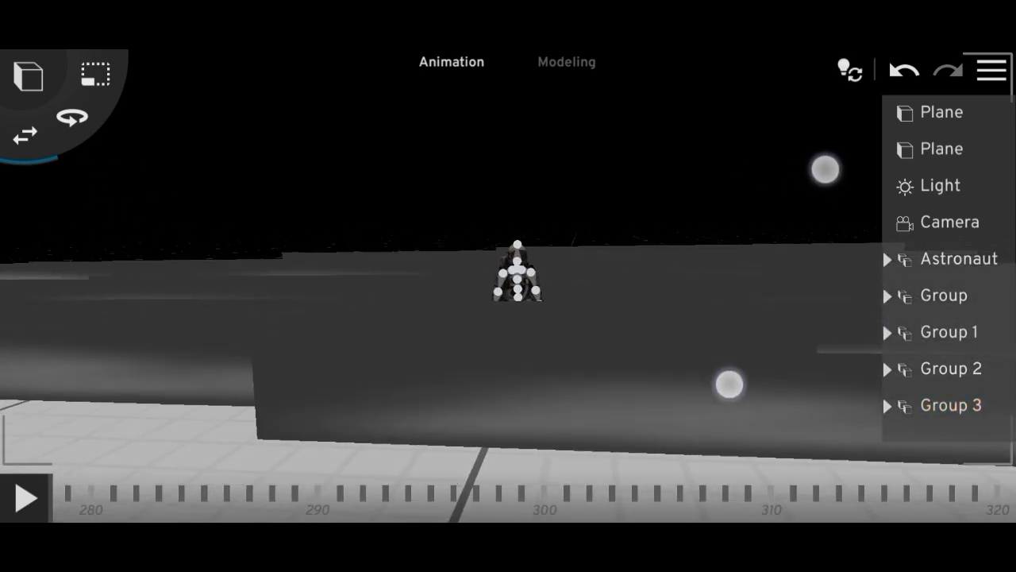
Step: Select the Camera and scrub the timeline back to frame -10 to keyframe it
click(949, 222)
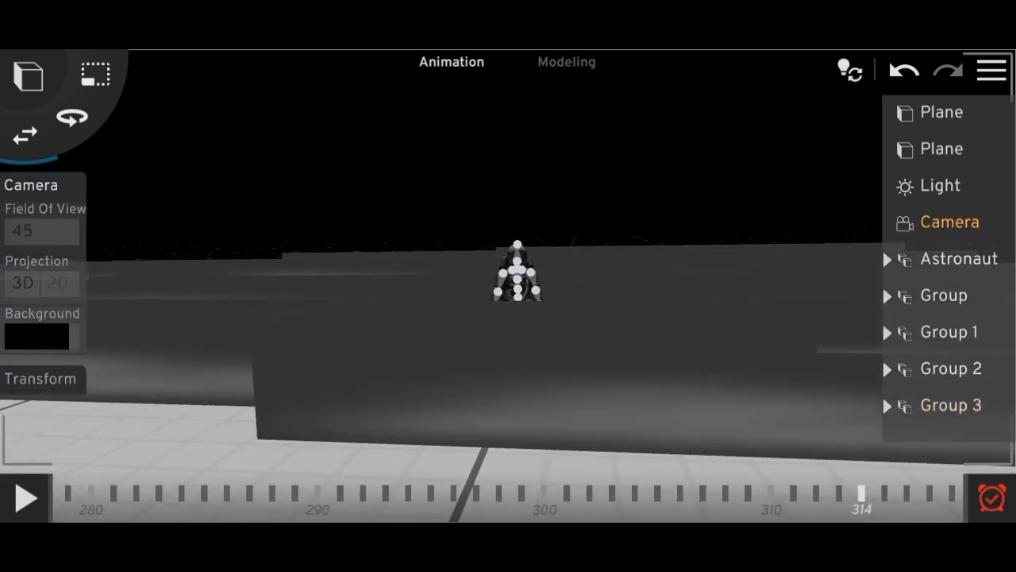
drag(862, 492, 769, 492)
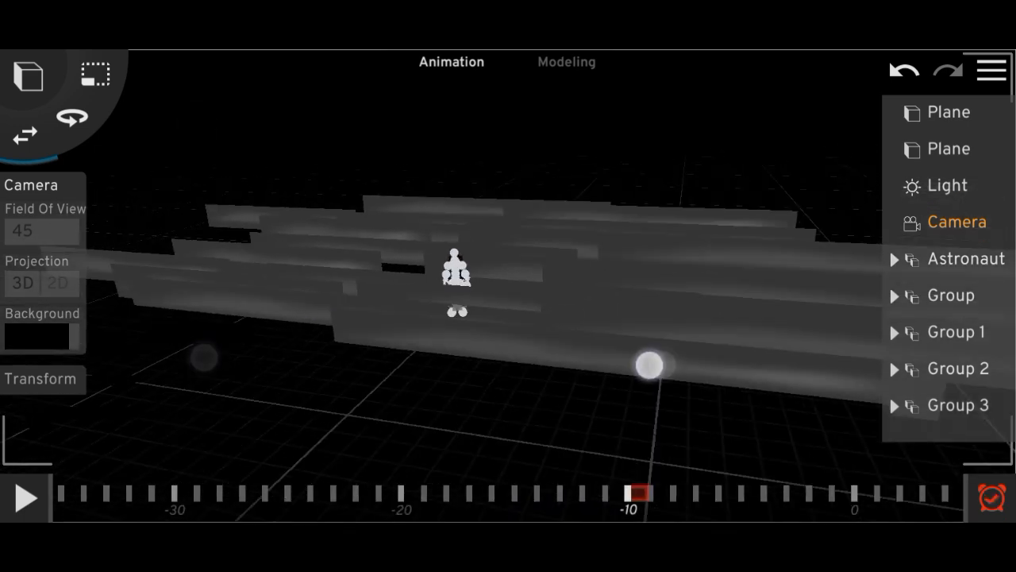
Step: Duplicate a mist plane group into Group 4, then select the floor Plane
click(951, 295)
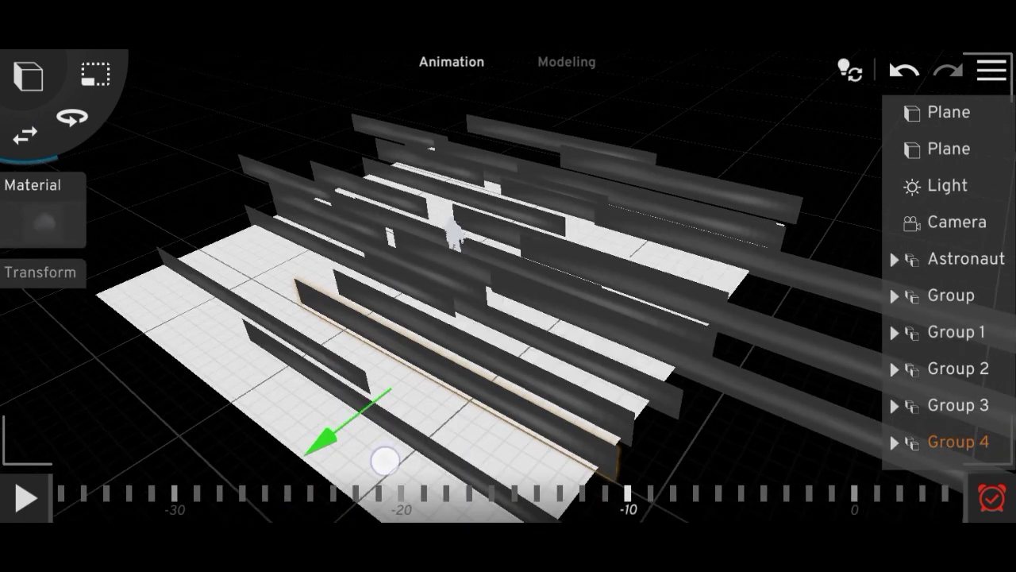
click(955, 148)
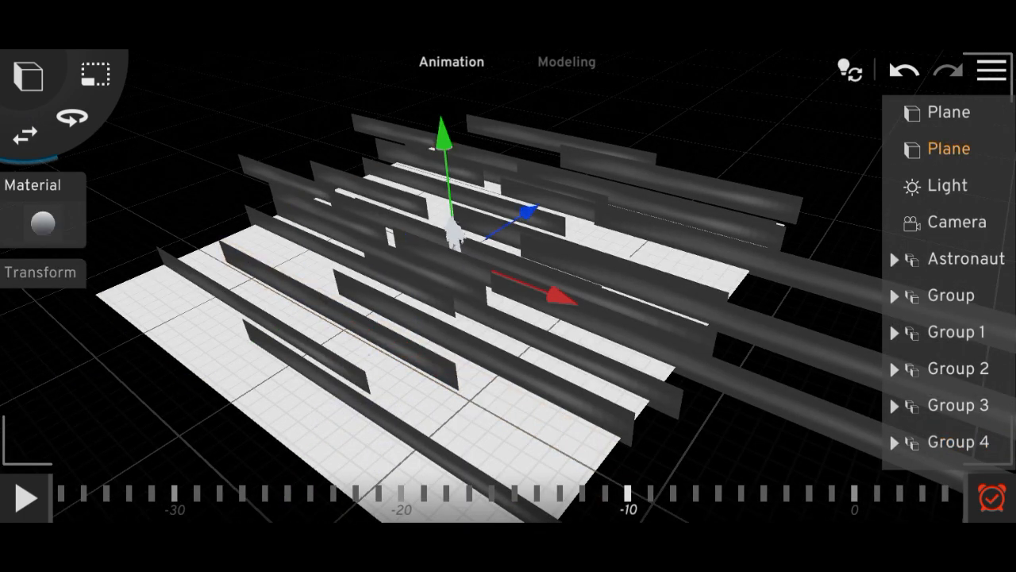
click(955, 442)
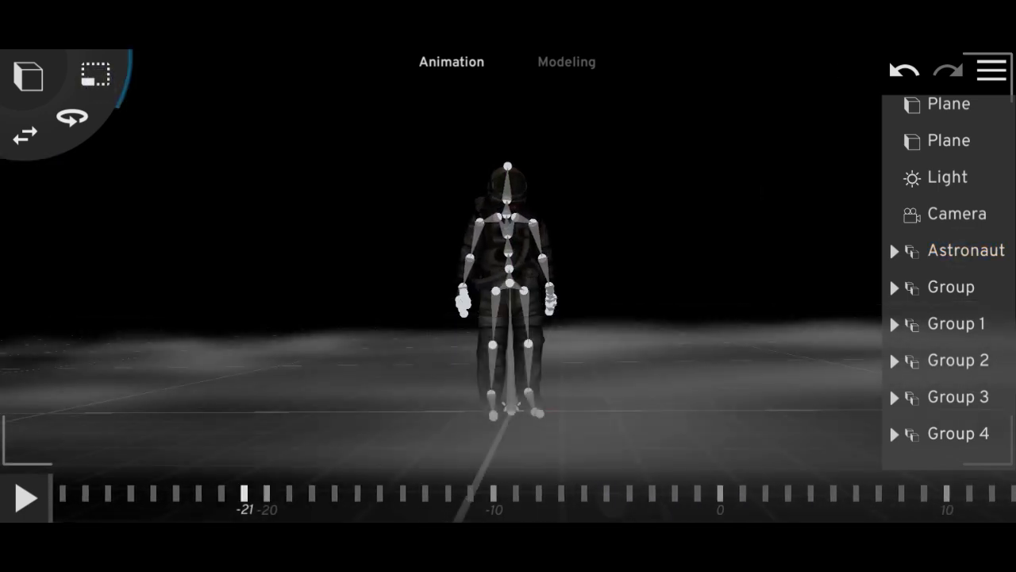
Step: Select the camera, then open and close the render settings
click(955, 213)
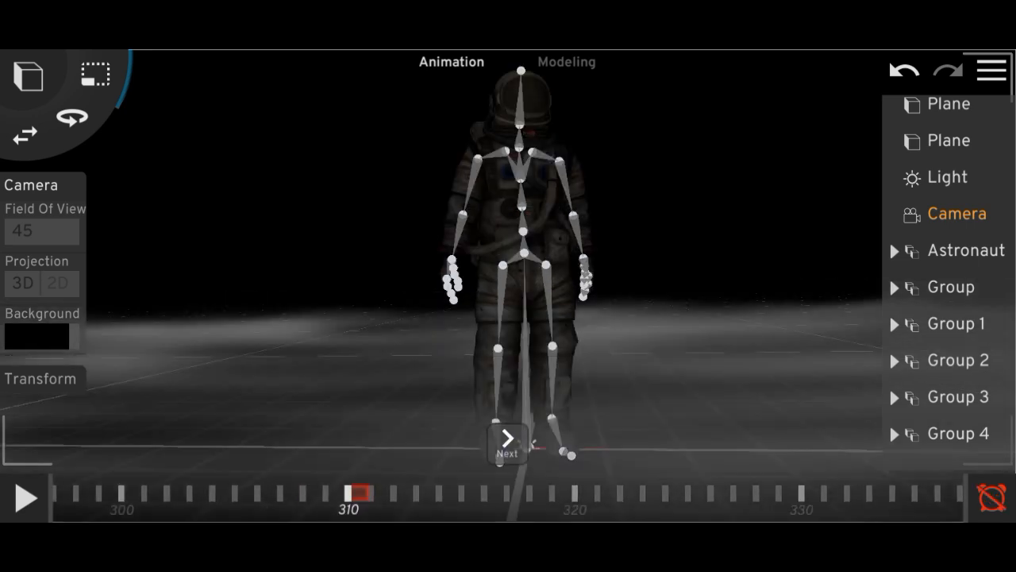
click(964, 250)
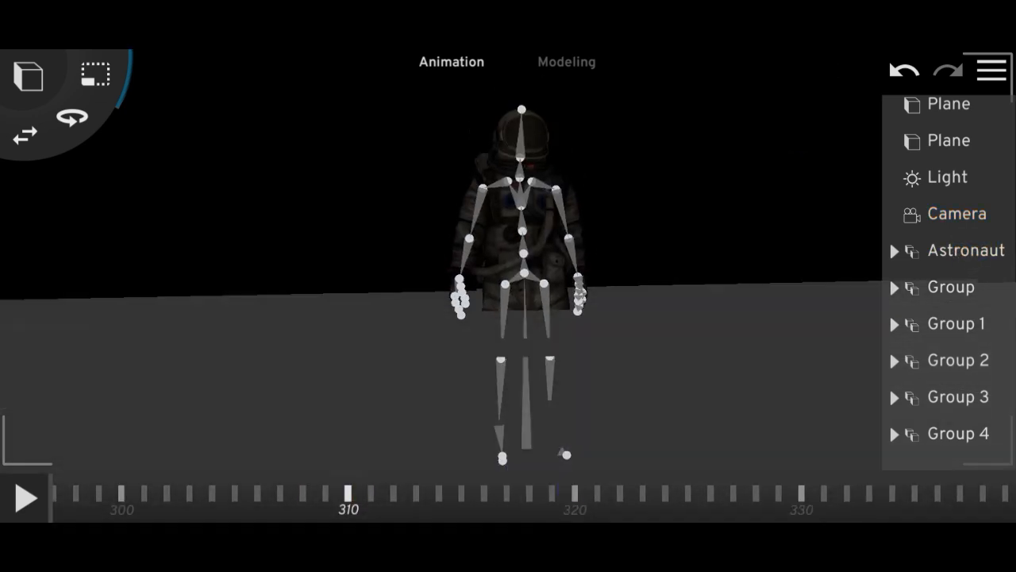
click(990, 71)
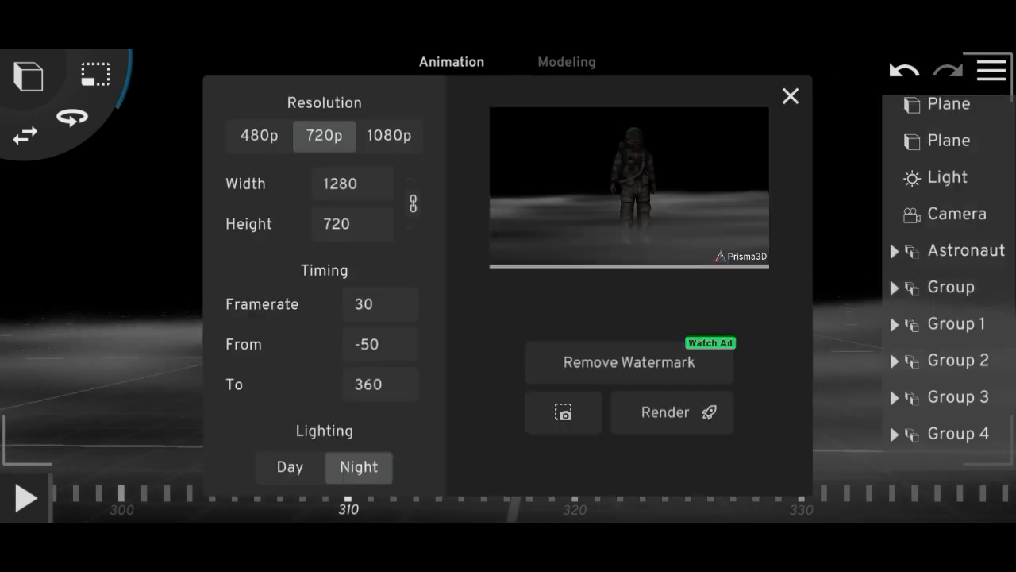
click(790, 95)
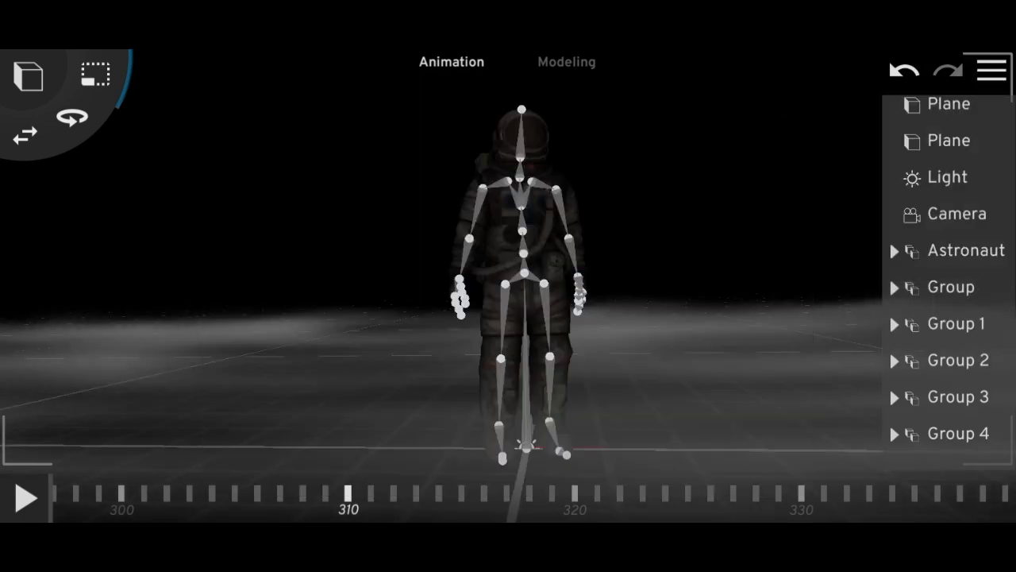
Step: Start rendering frames -50 to 360 at 720p, then stop to edit the start frame
click(990, 70)
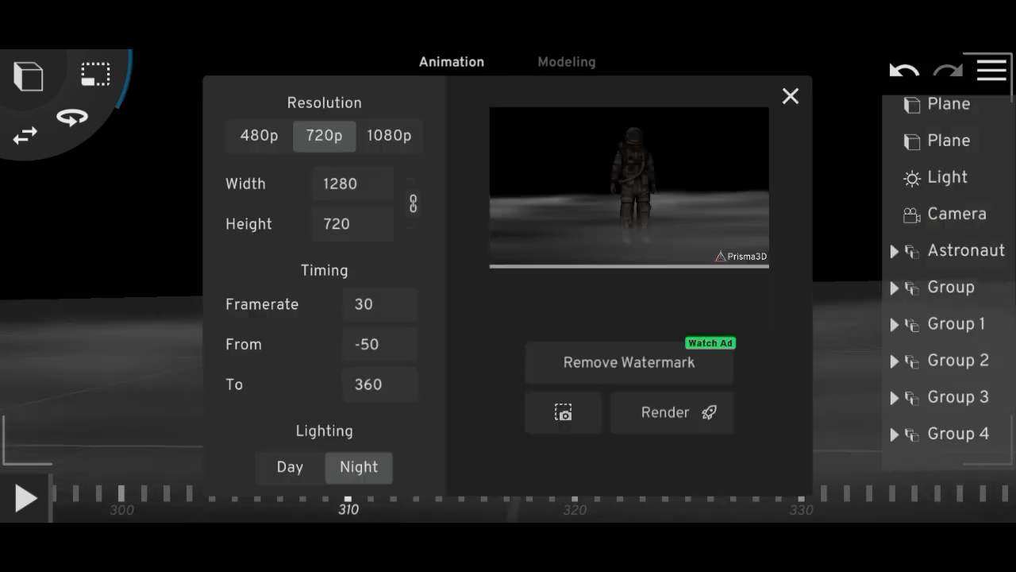
click(671, 412)
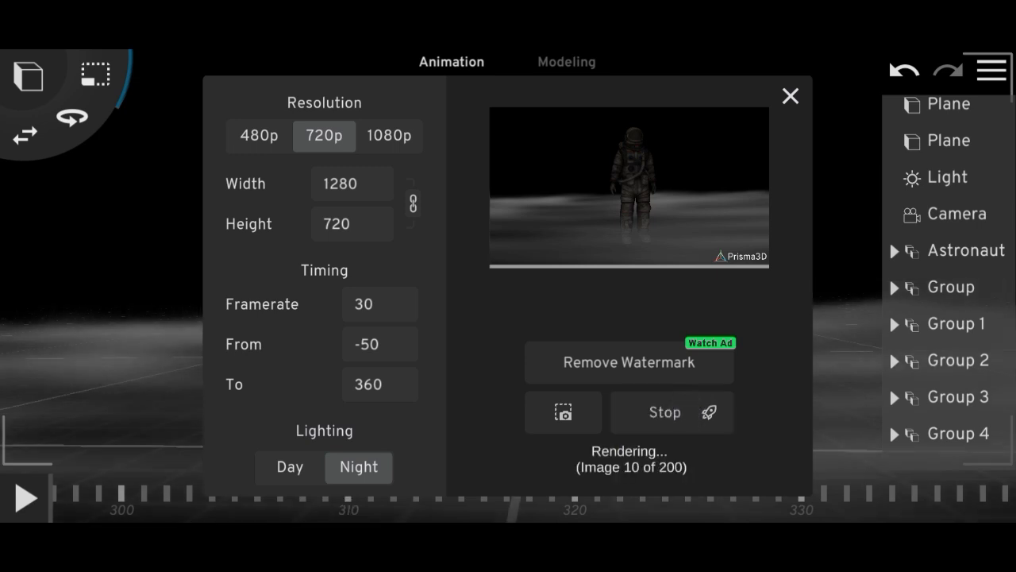
click(379, 343)
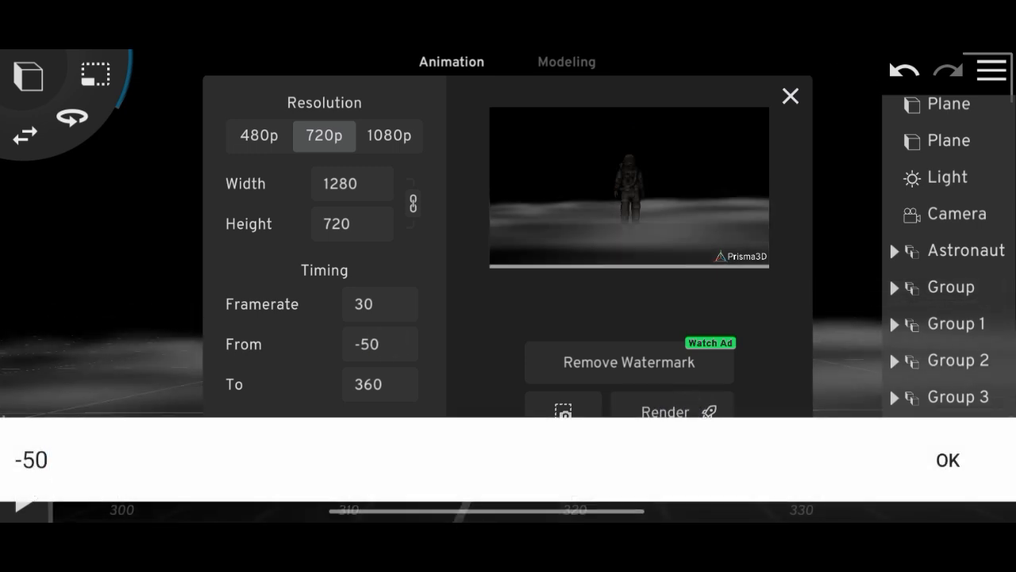
key(Backspace)
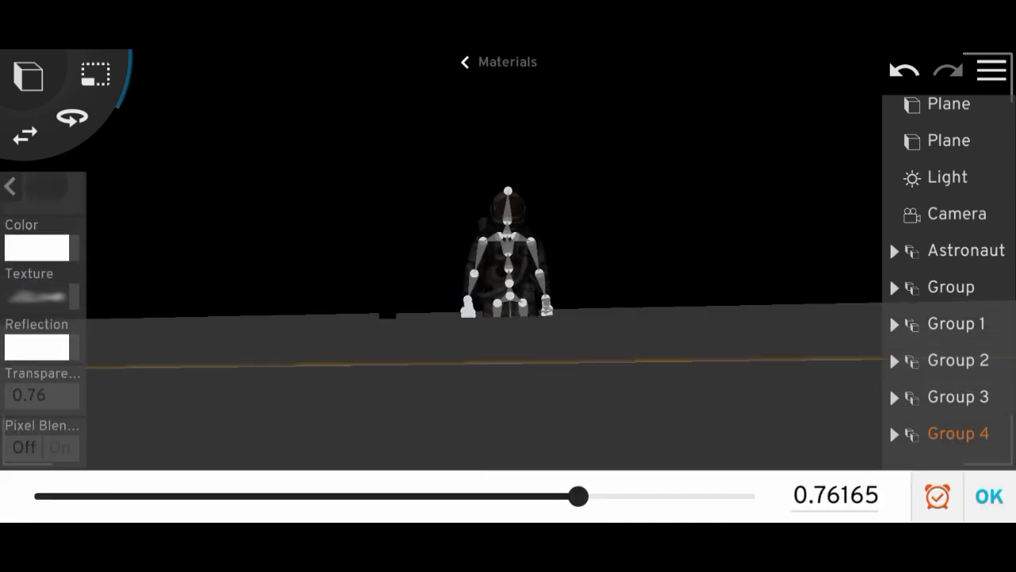
Step: Tint the Group 4 mist yellow, revert to white, and set transparency about 0.76
click(37, 248)
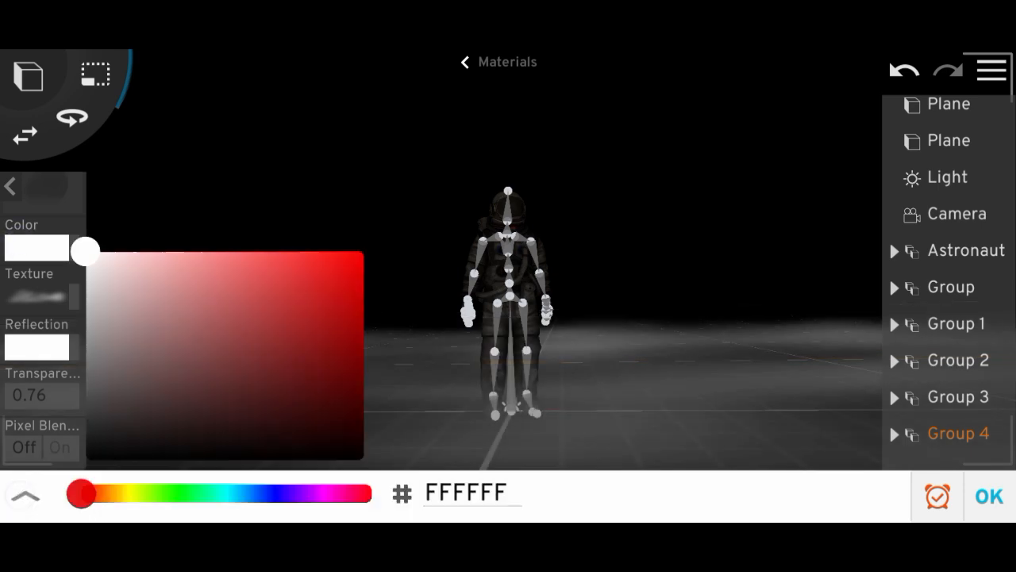
drag(79, 493, 131, 493)
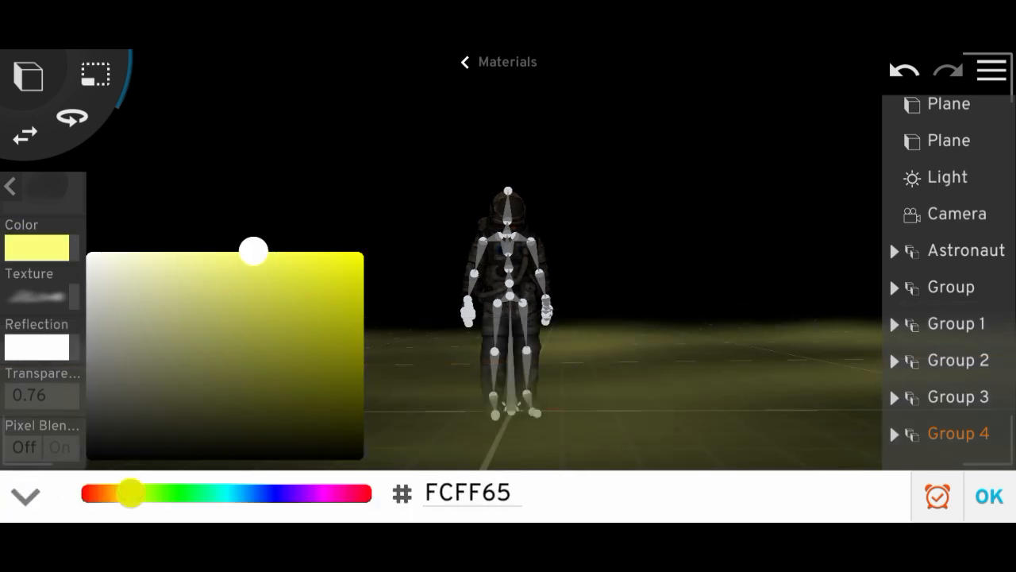
drag(131, 493, 102, 493)
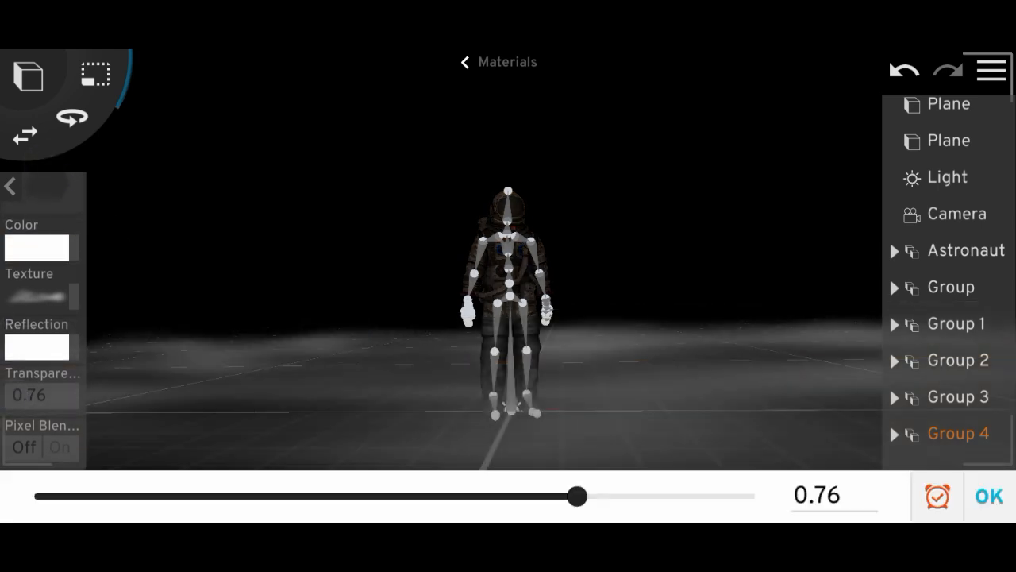
drag(576, 496, 422, 496)
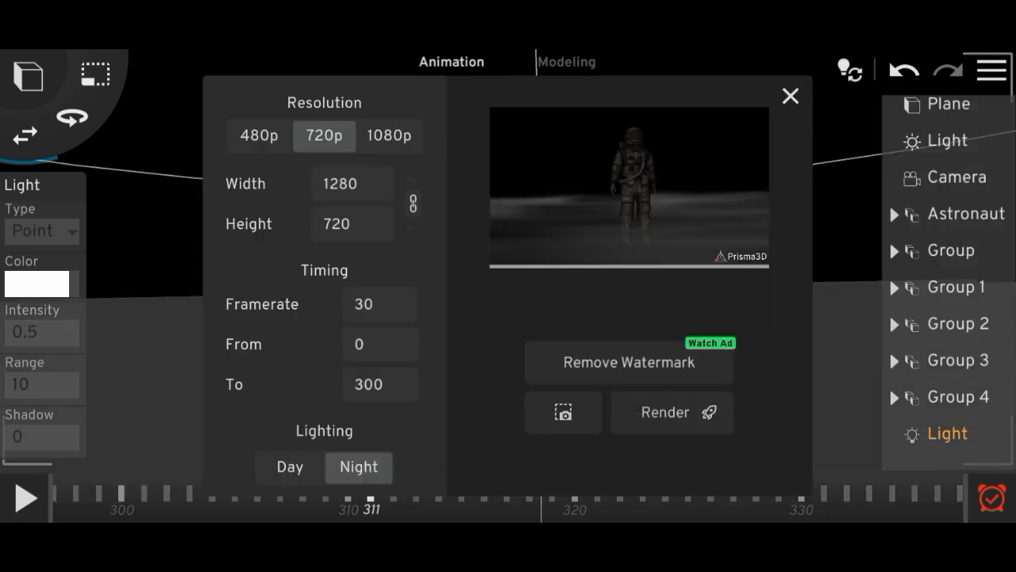
Step: Reopen render settings and render frames 0–300 at 720p with Night lighting
click(790, 96)
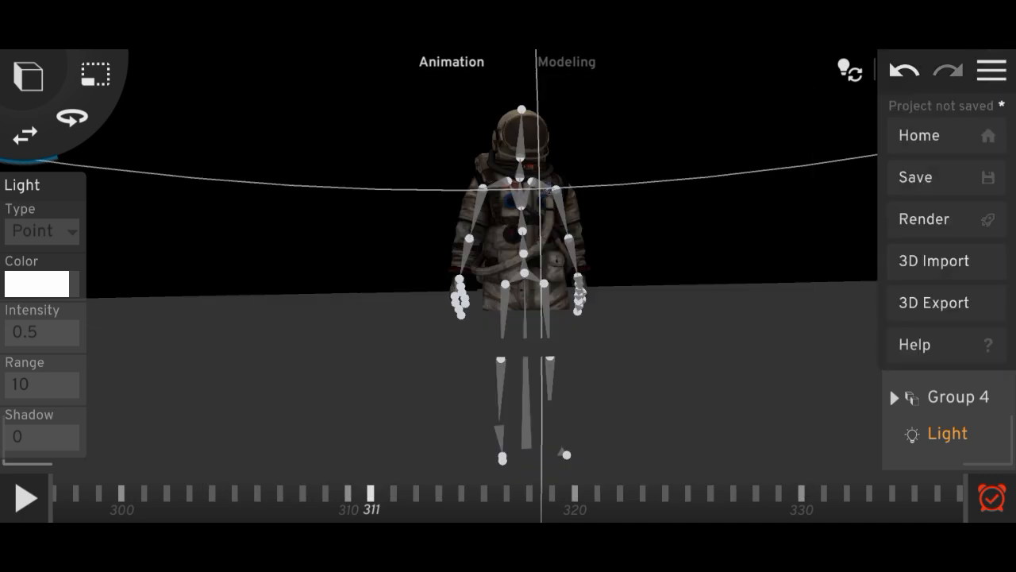
click(924, 219)
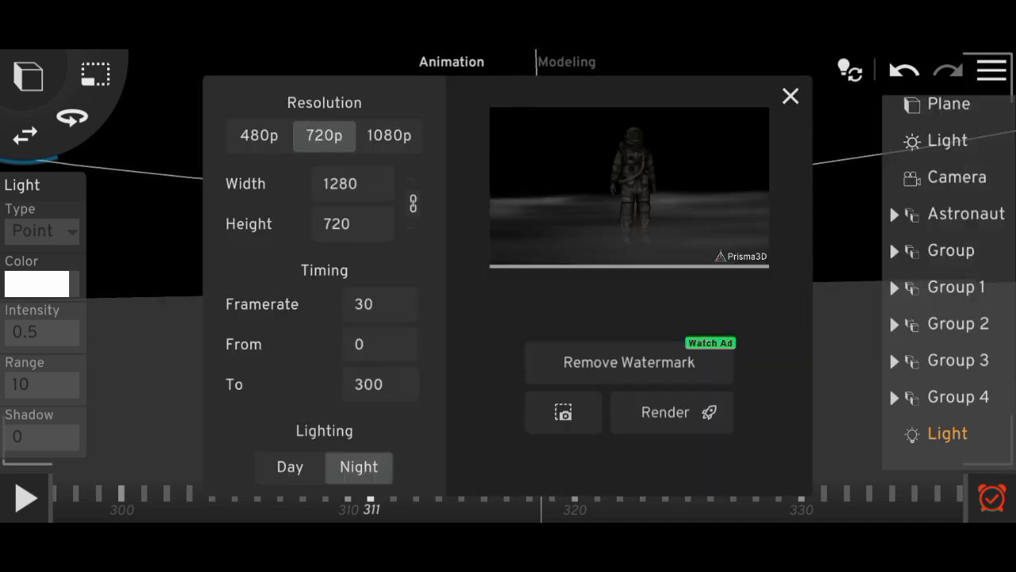
click(671, 412)
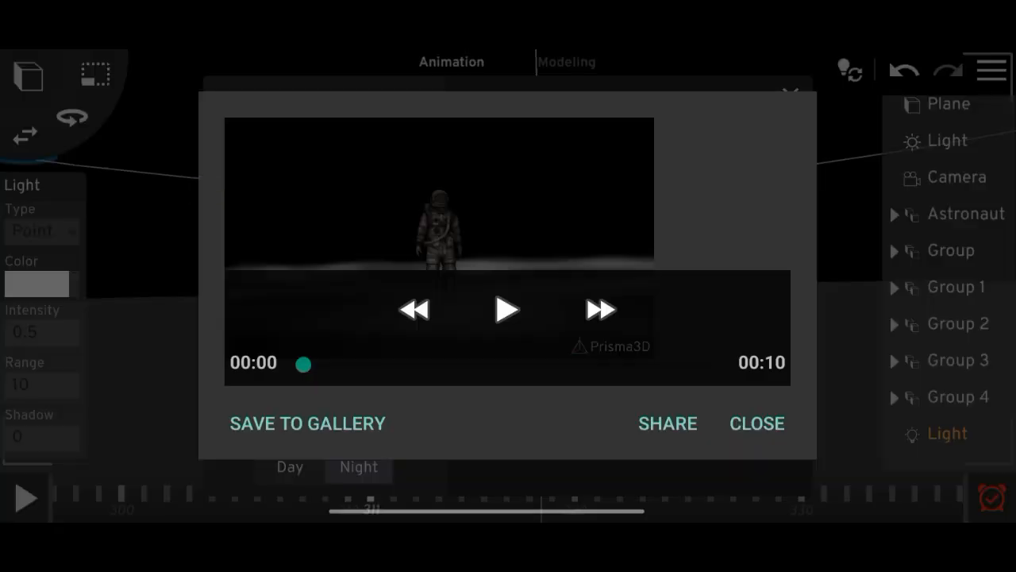
Step: Dismiss the finished 10-second video preview
click(757, 423)
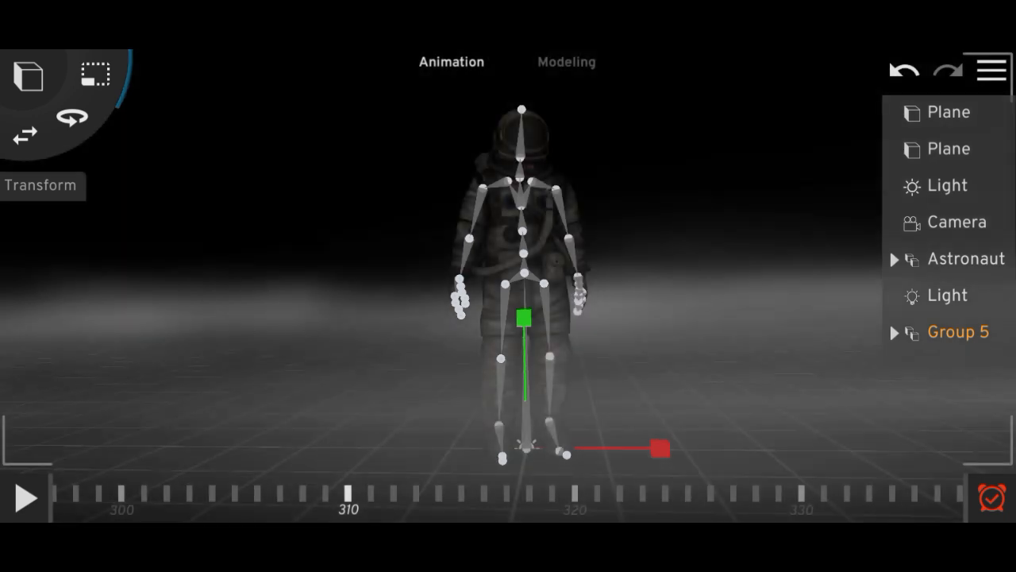
click(24, 499)
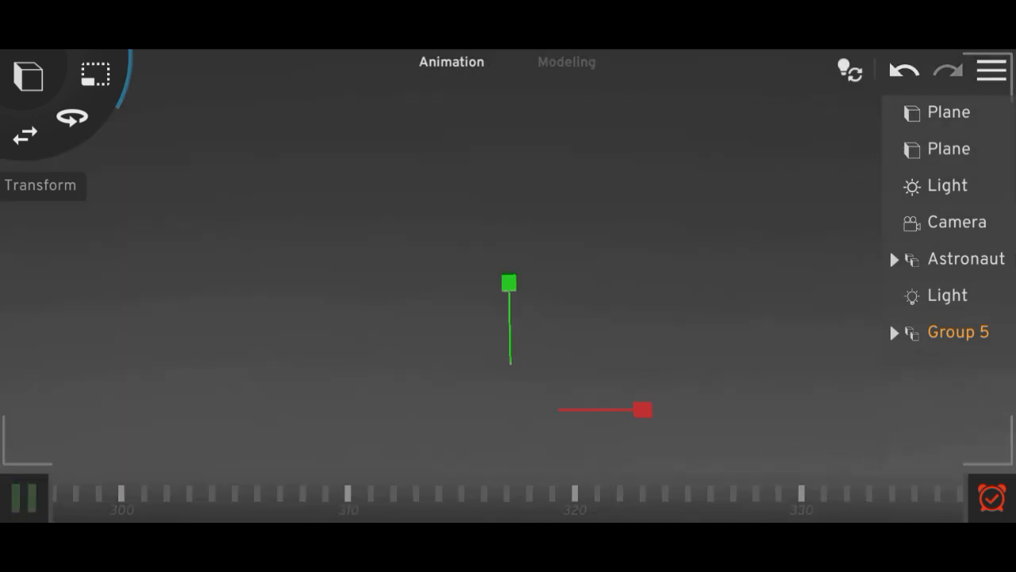
click(24, 497)
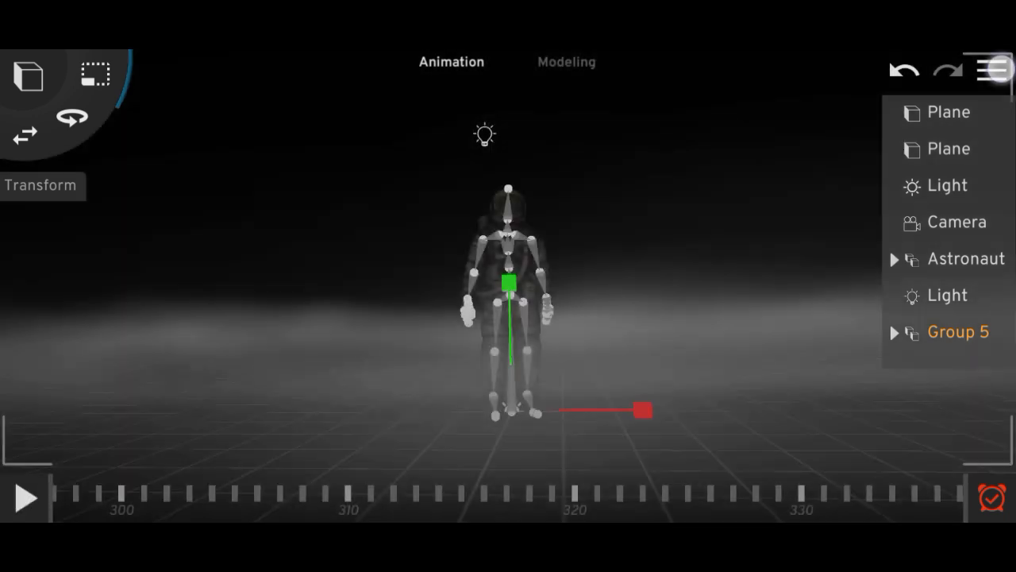